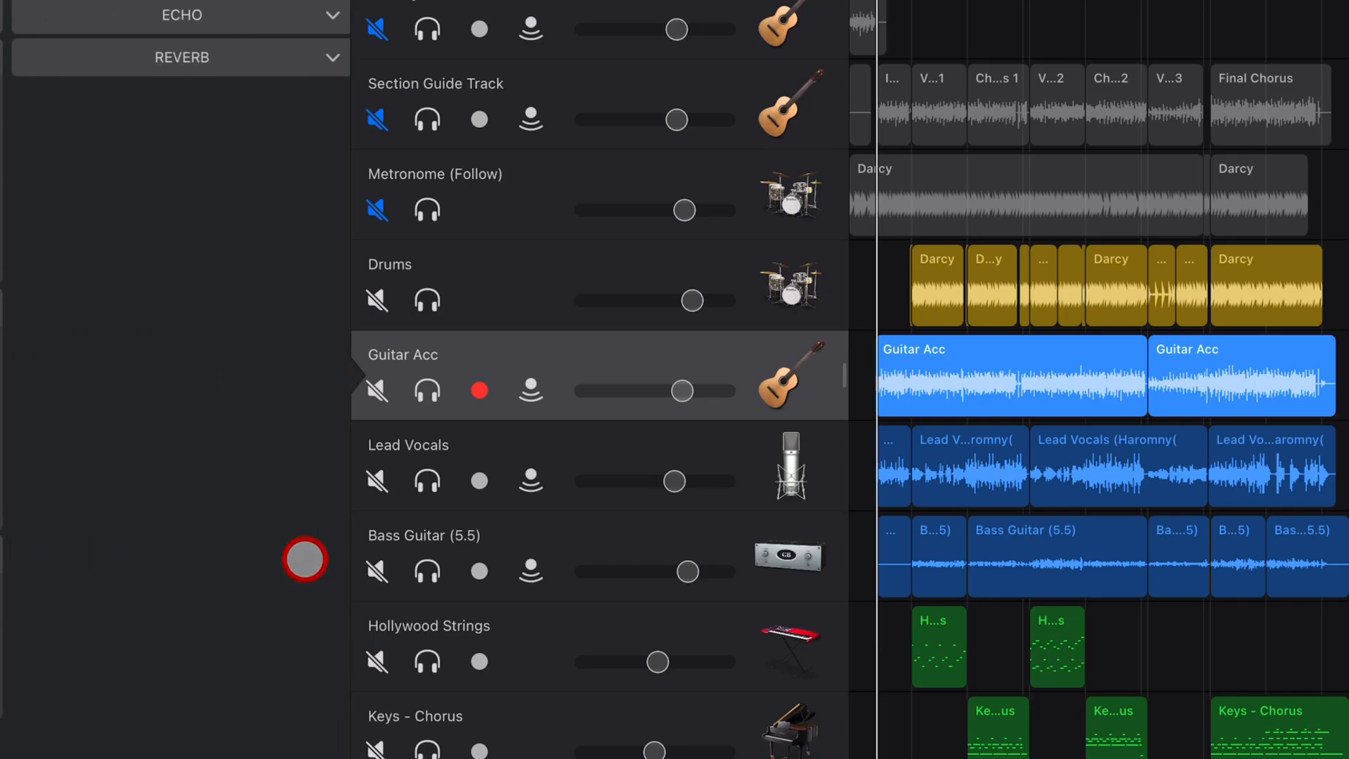
- Expand the master Echo preset list, with Dark Quarter Note Echo as the current choice
click(327, 14)
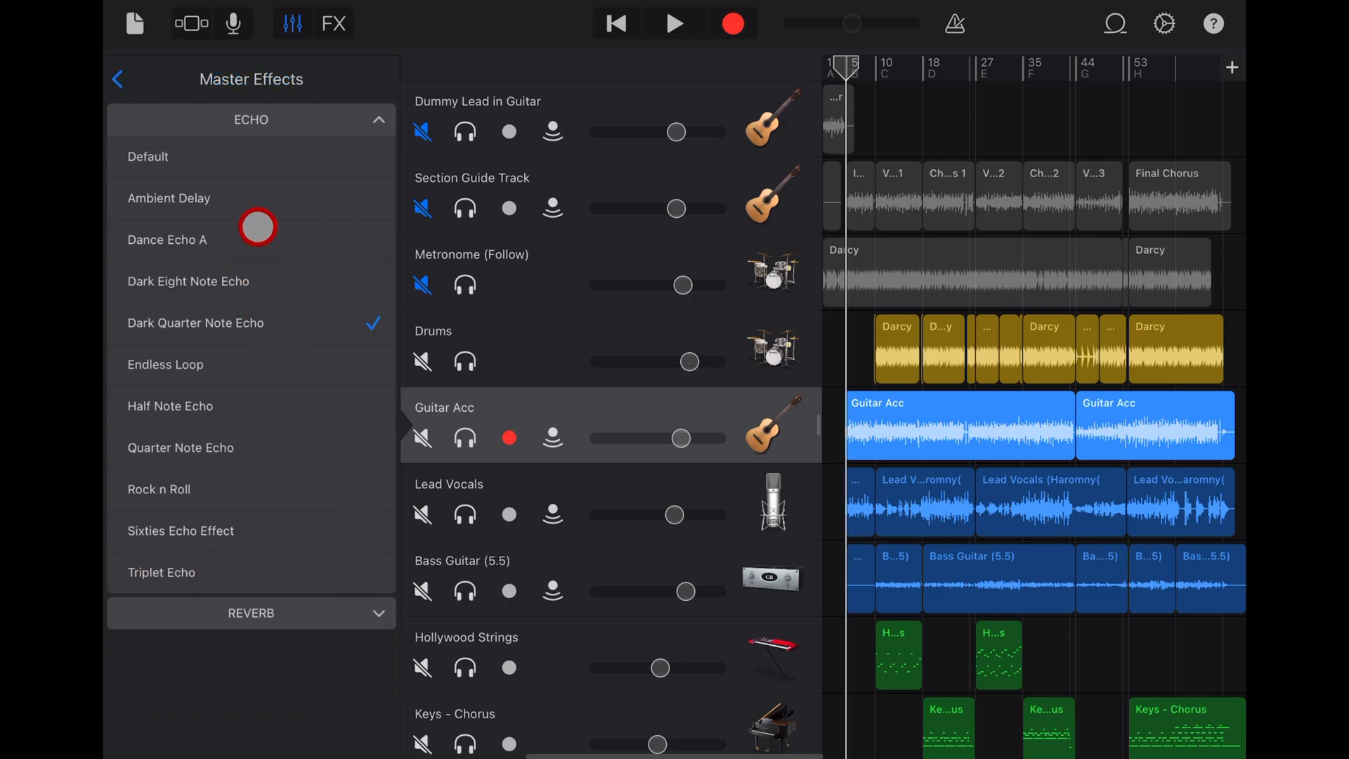
- Go to the Guitar Acc Plug-ins & EQ and browse the installed Audio Unit Extensions
click(377, 119)
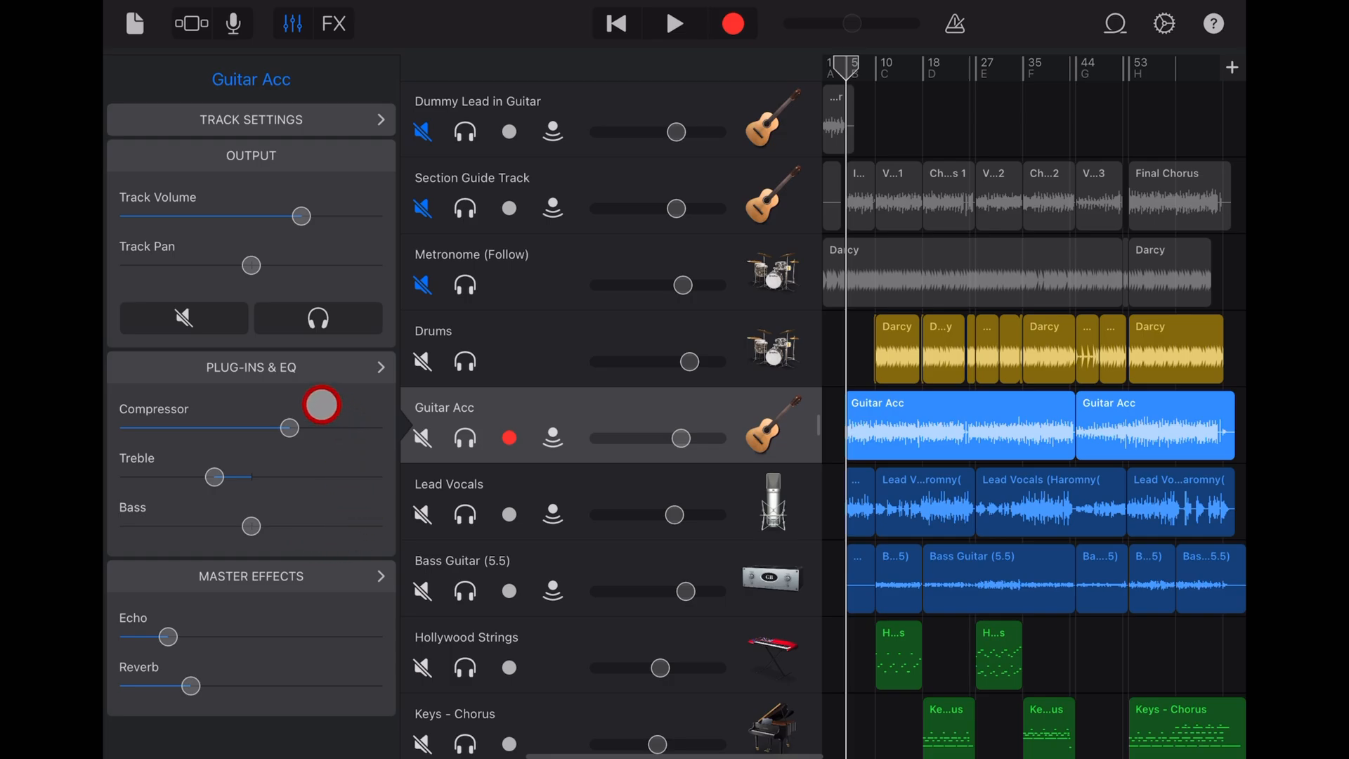
mouse_move(339, 368)
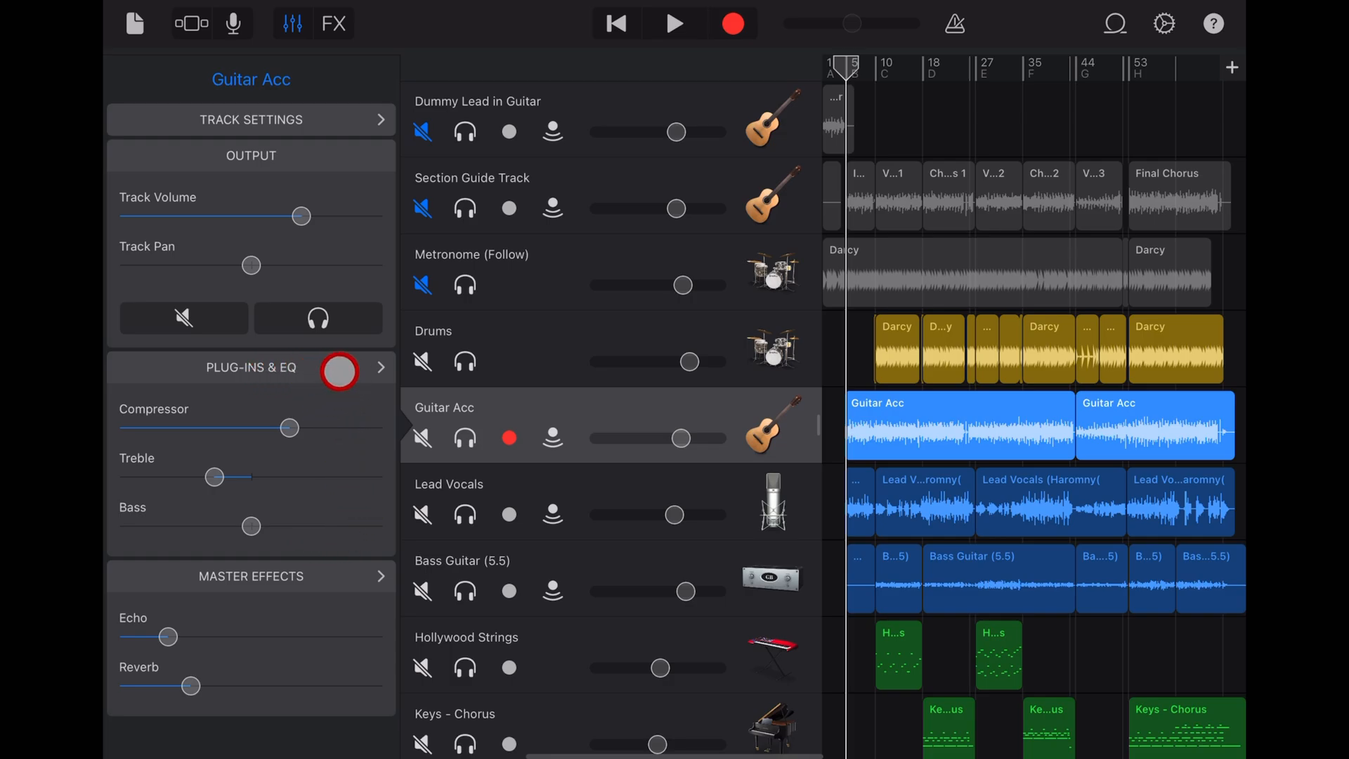
click(381, 366)
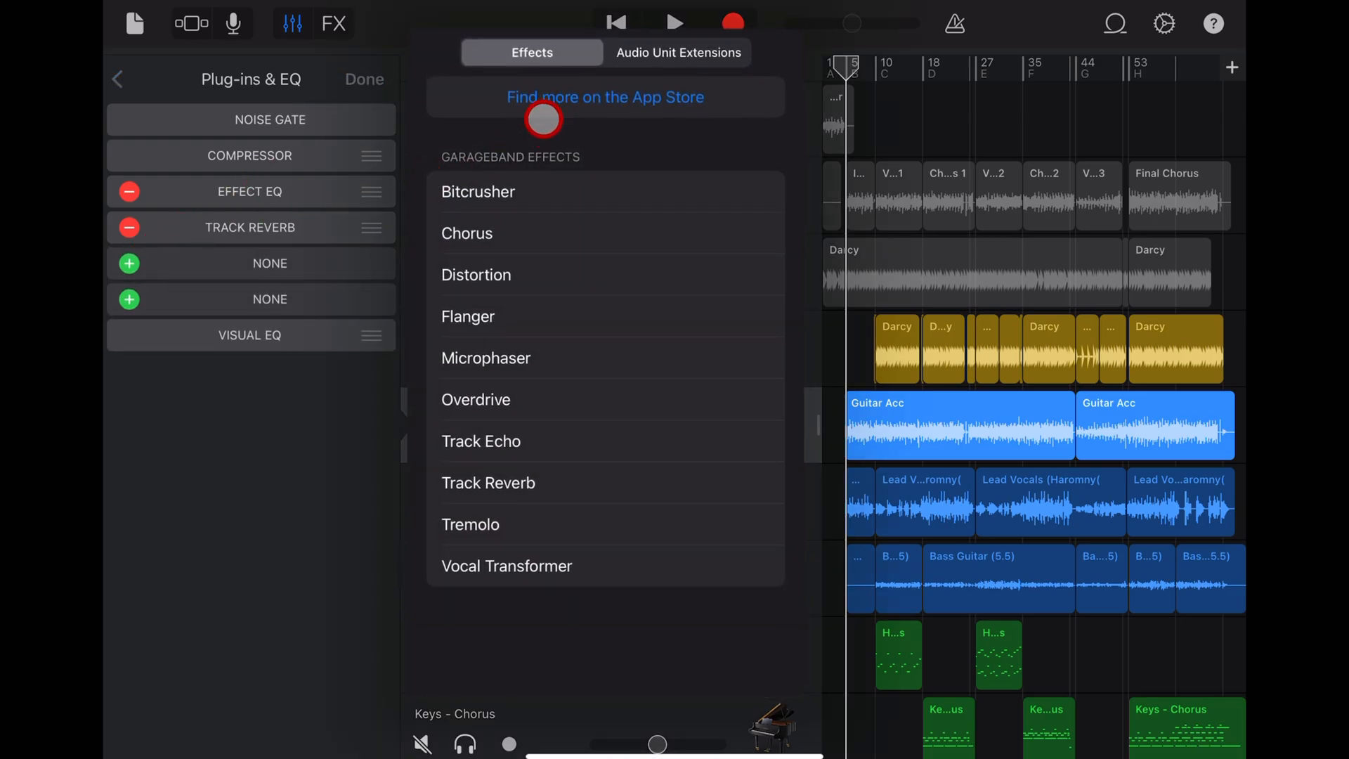
click(677, 52)
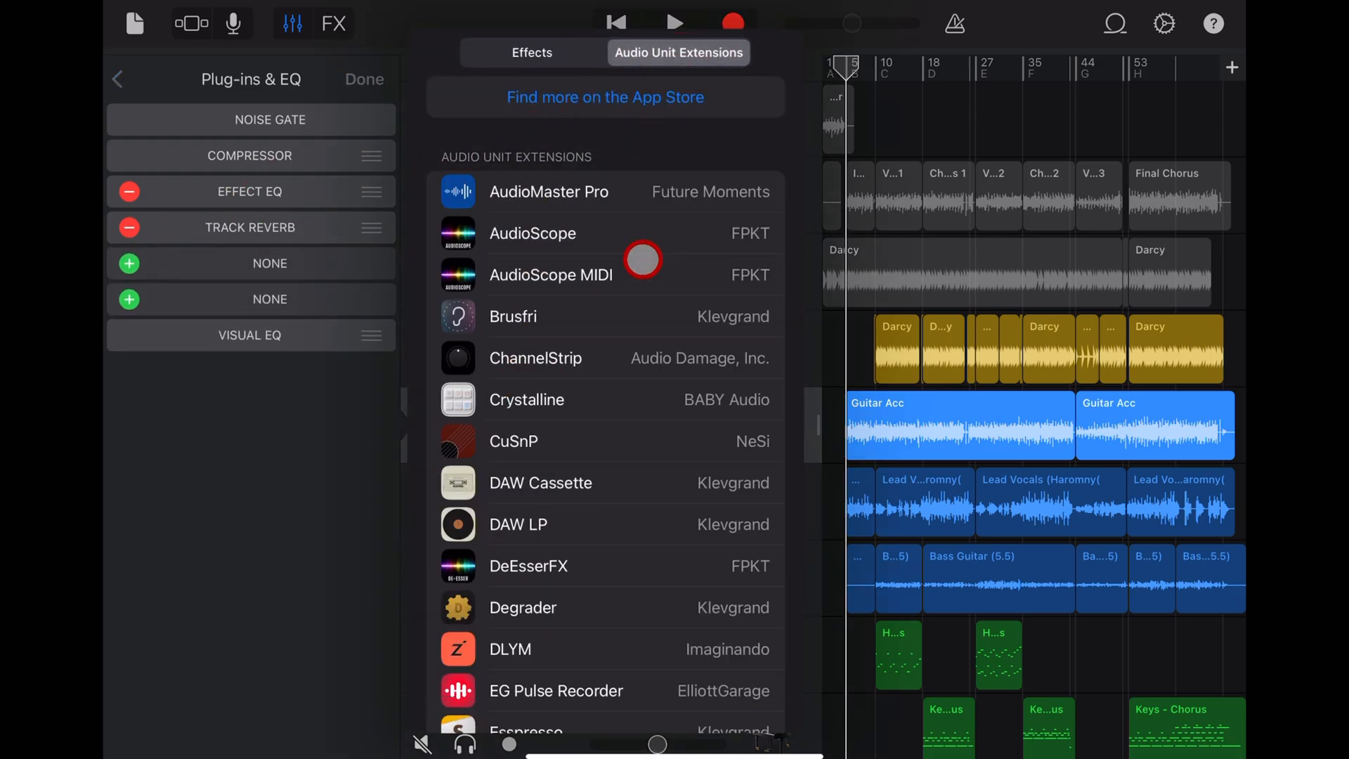
mouse_move(554, 308)
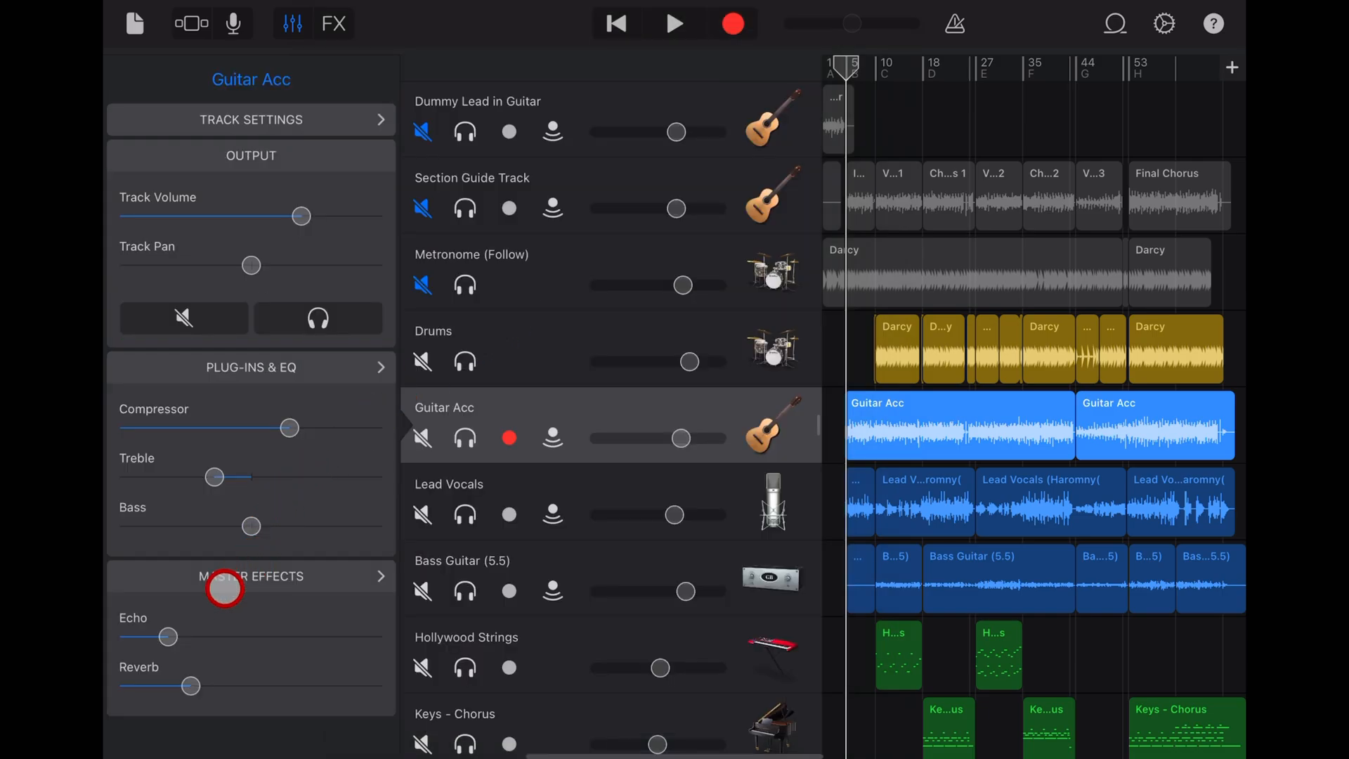
mouse_move(239, 626)
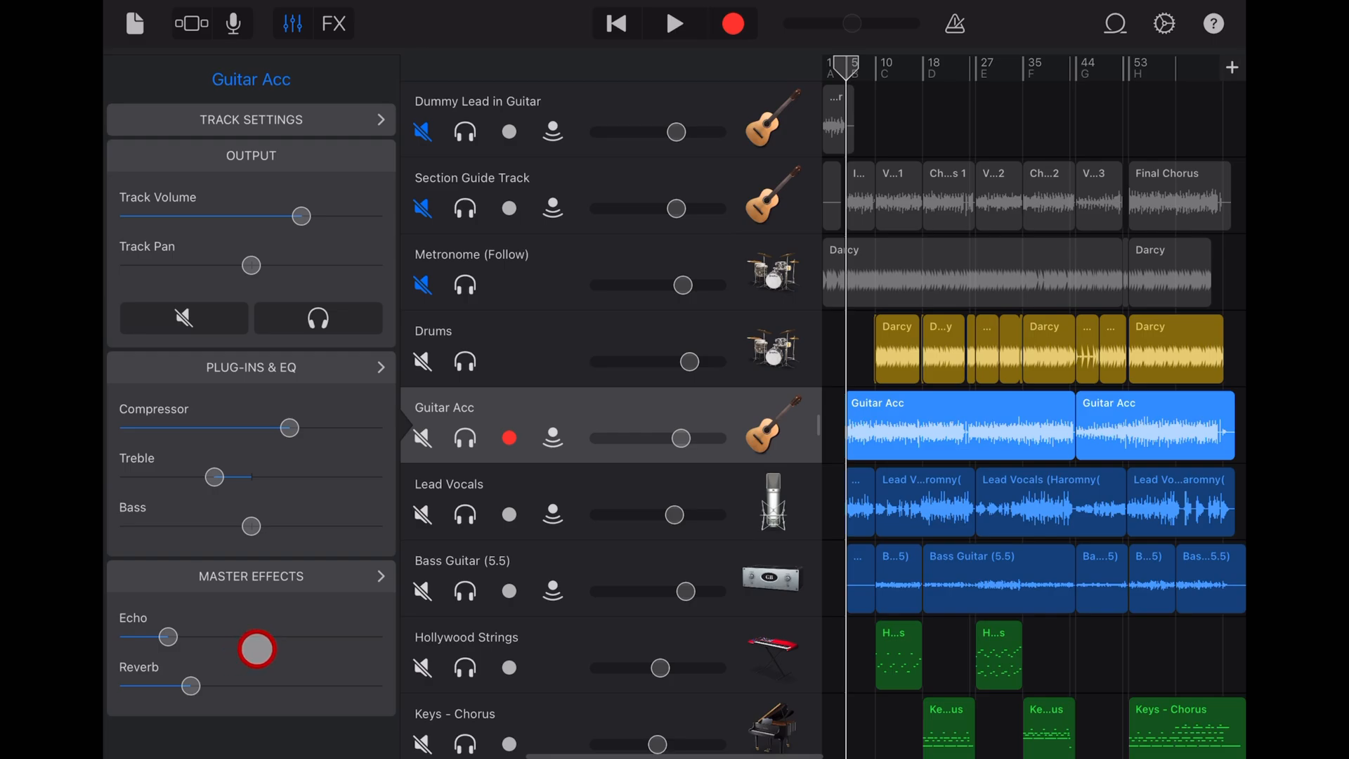
- Zero the Guitar Acc Echo and Reverb sends, solo the track and play it back
click(772, 425)
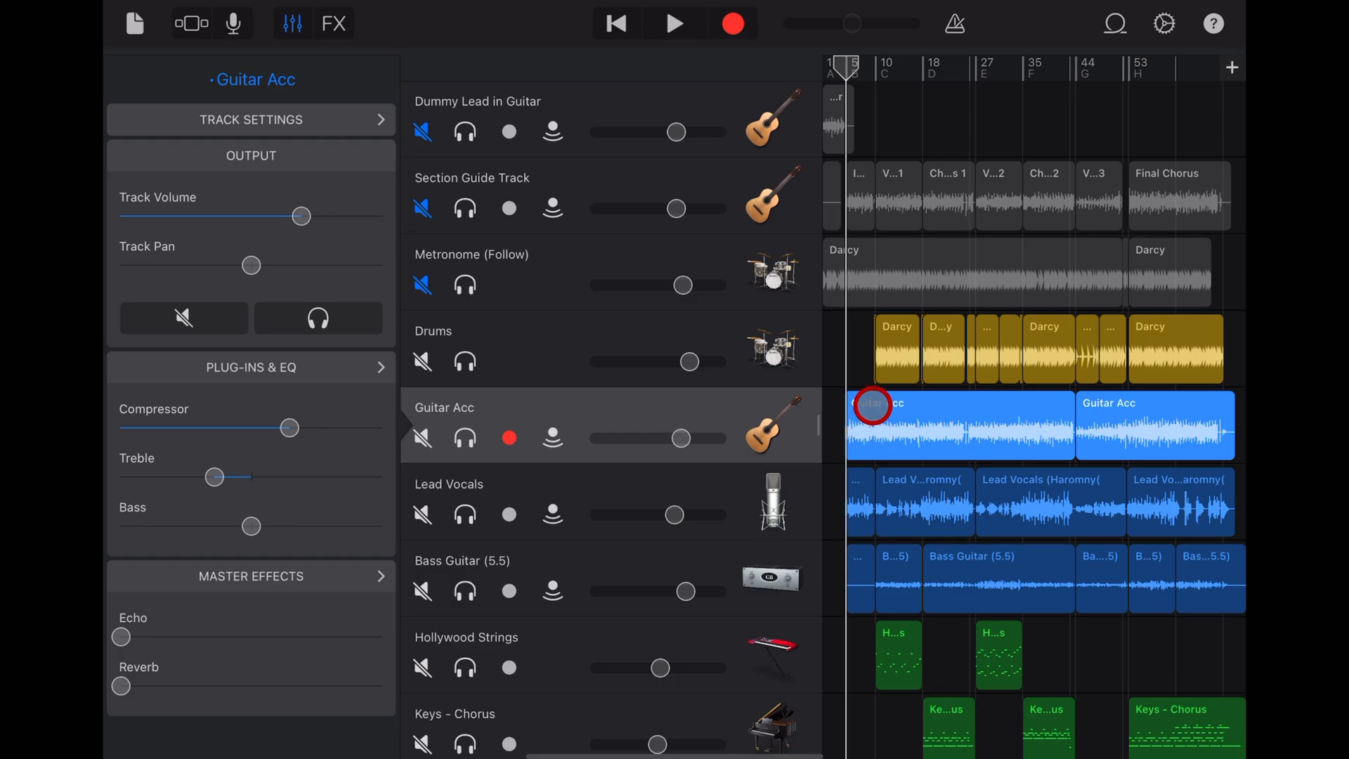
click(466, 438)
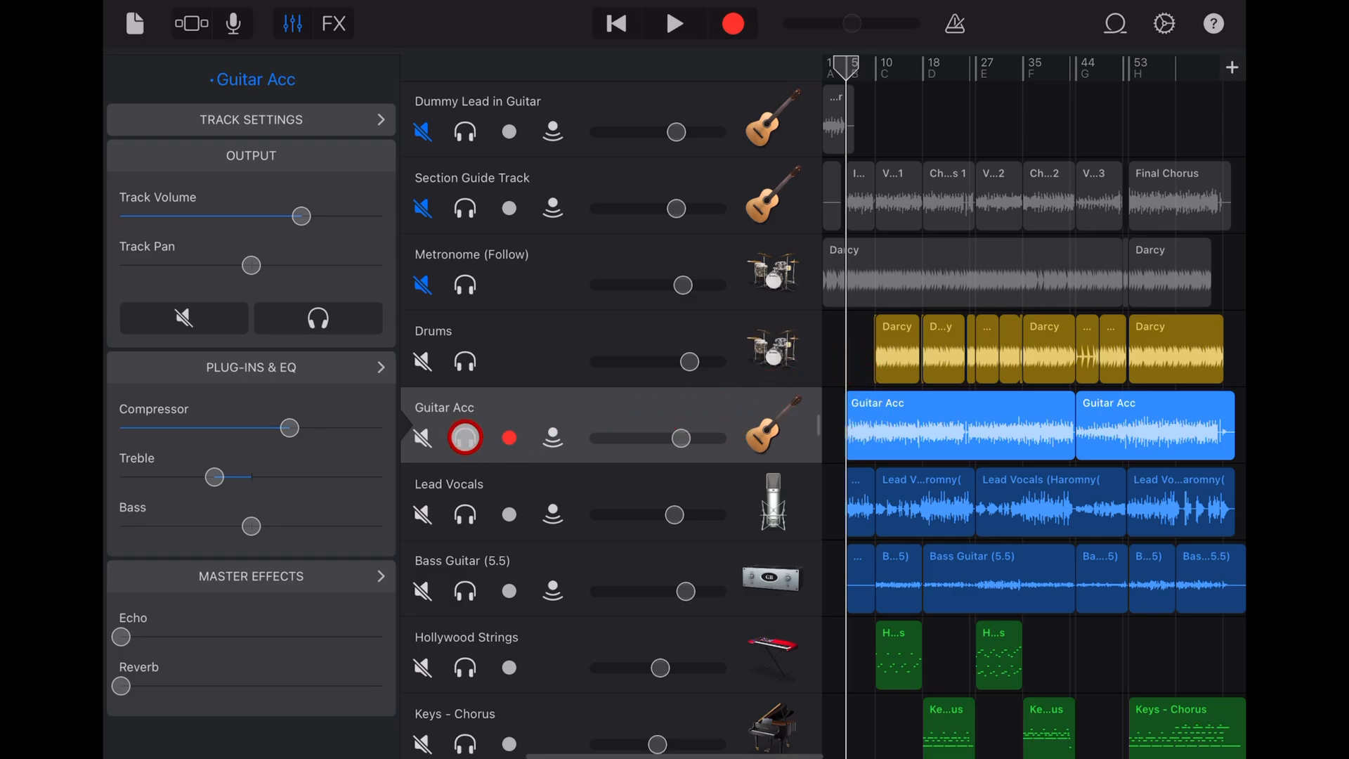
click(464, 438)
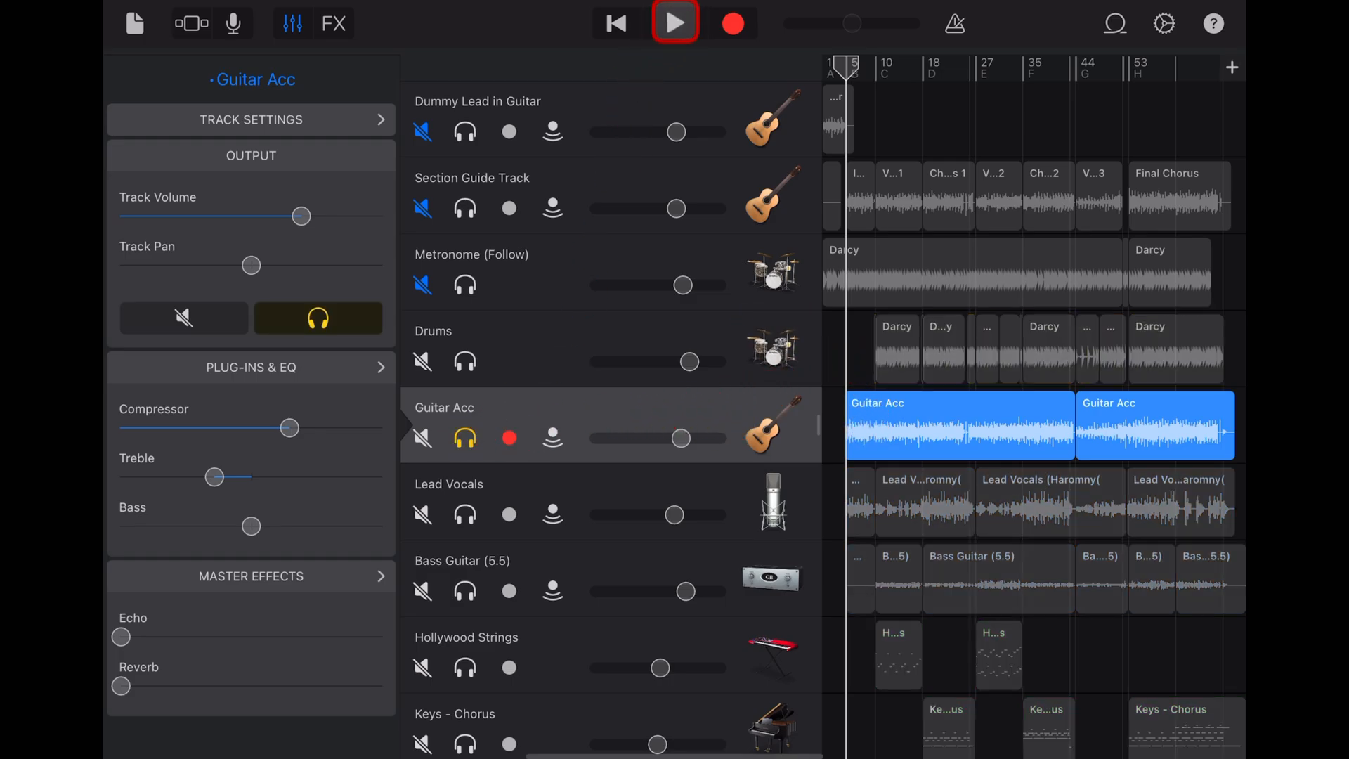
click(675, 24)
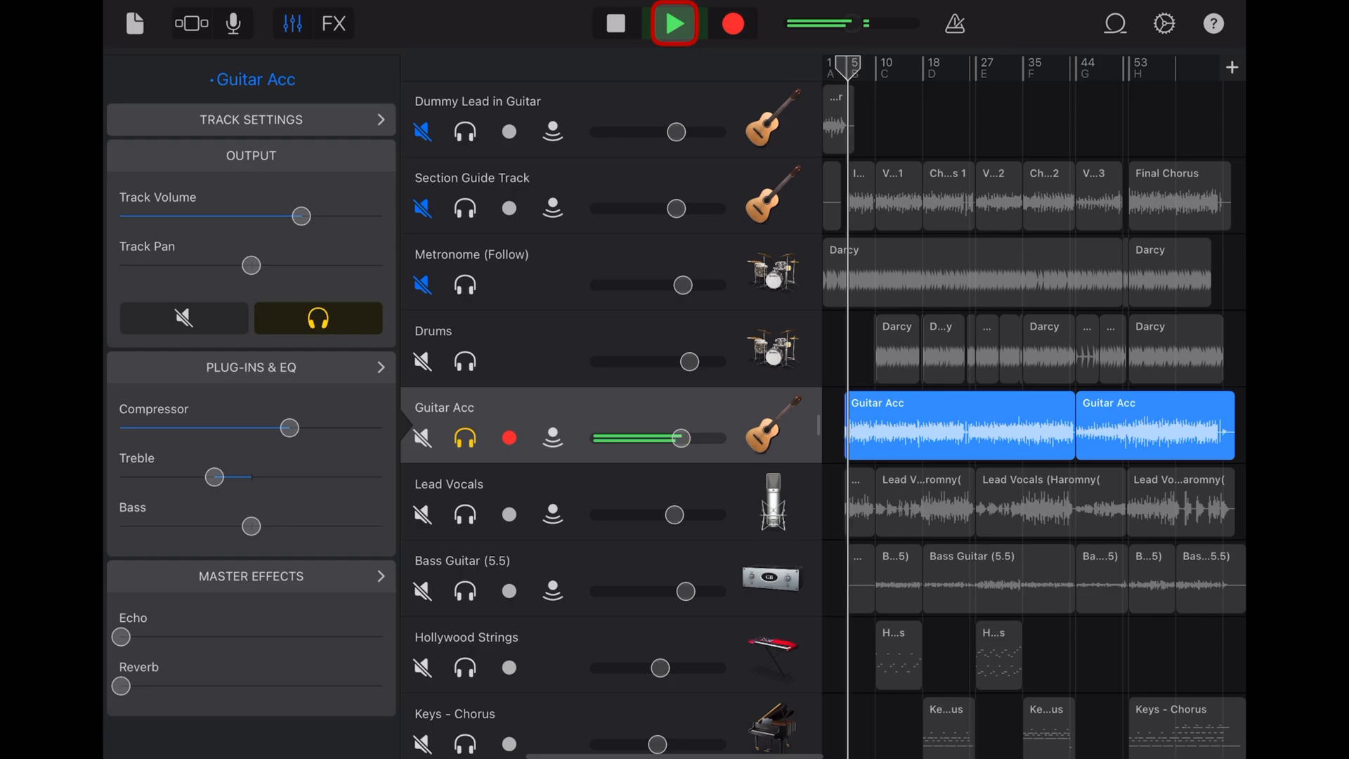
click(673, 24)
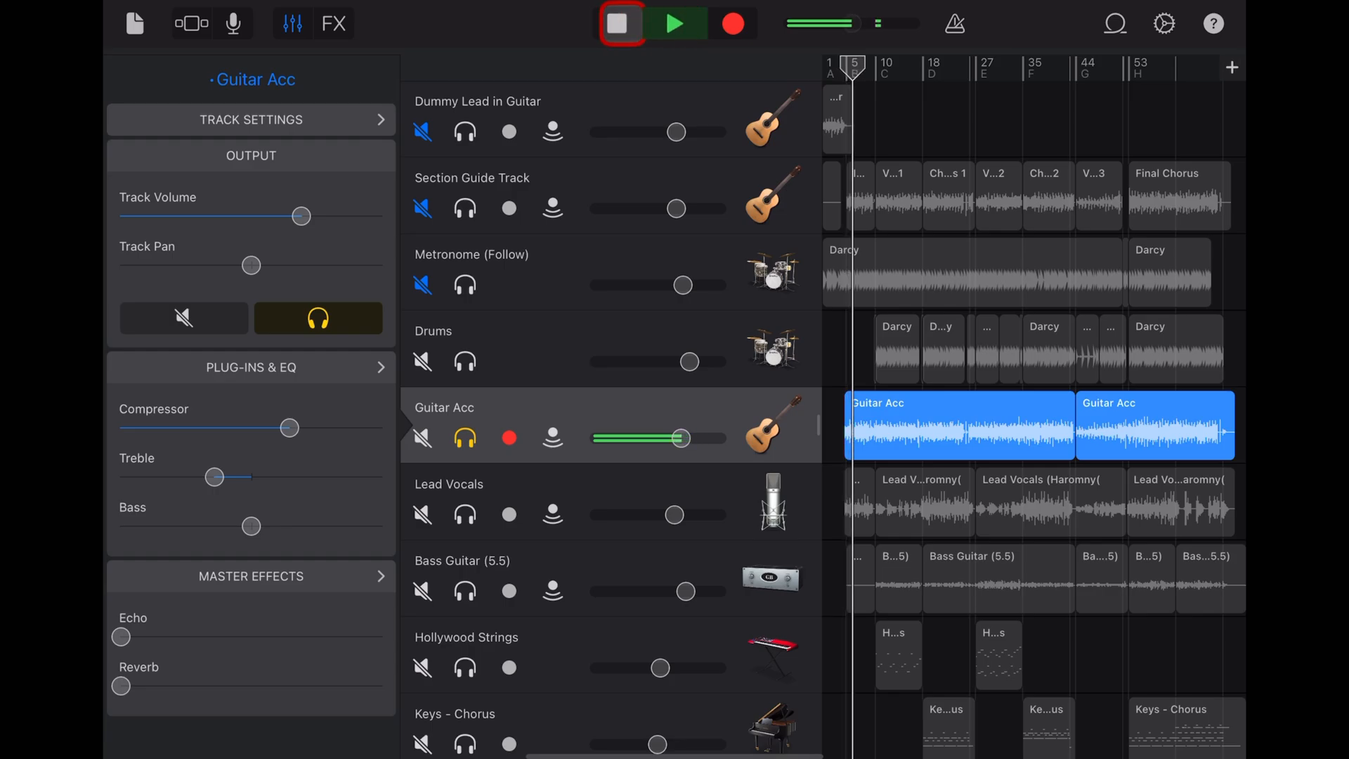
click(620, 24)
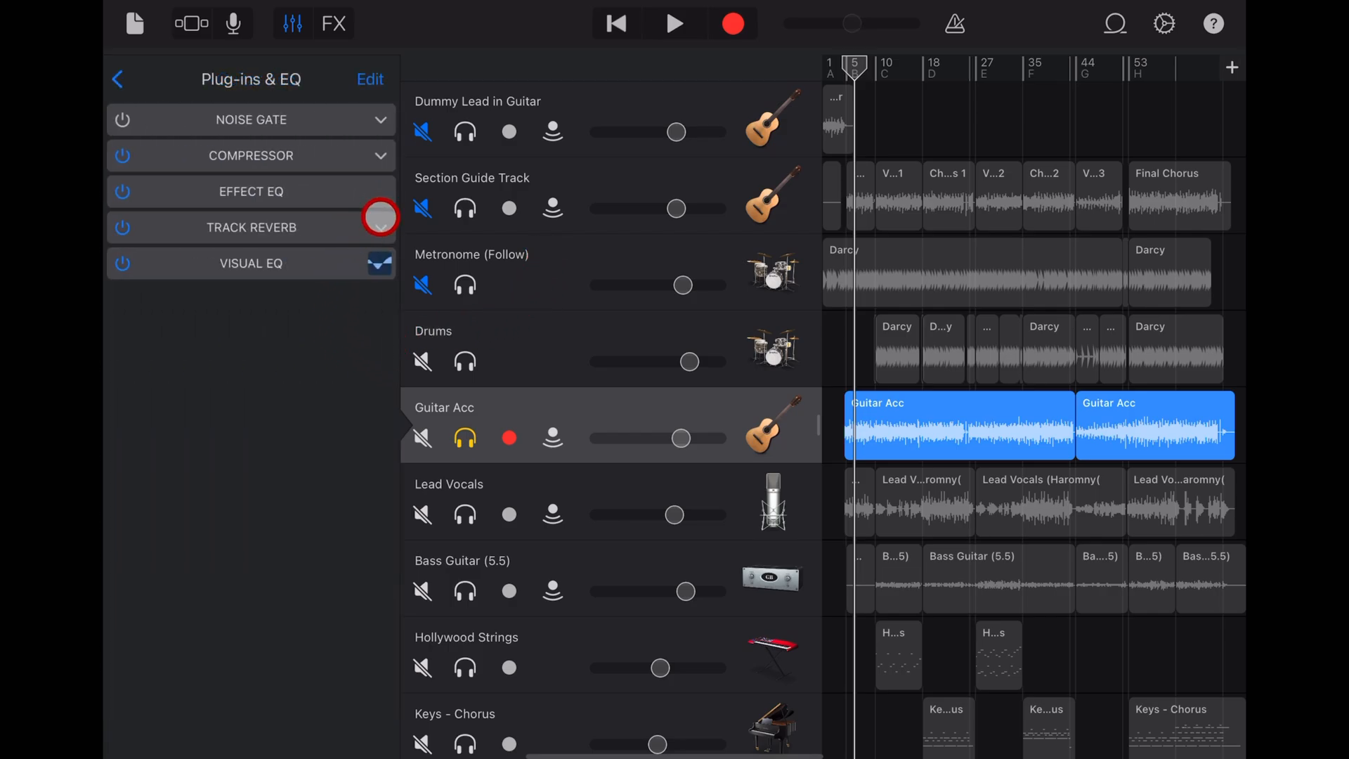
- Expand Guitar Acc's Track Reverb with Wet at 74 % and audition the soloed track
click(379, 227)
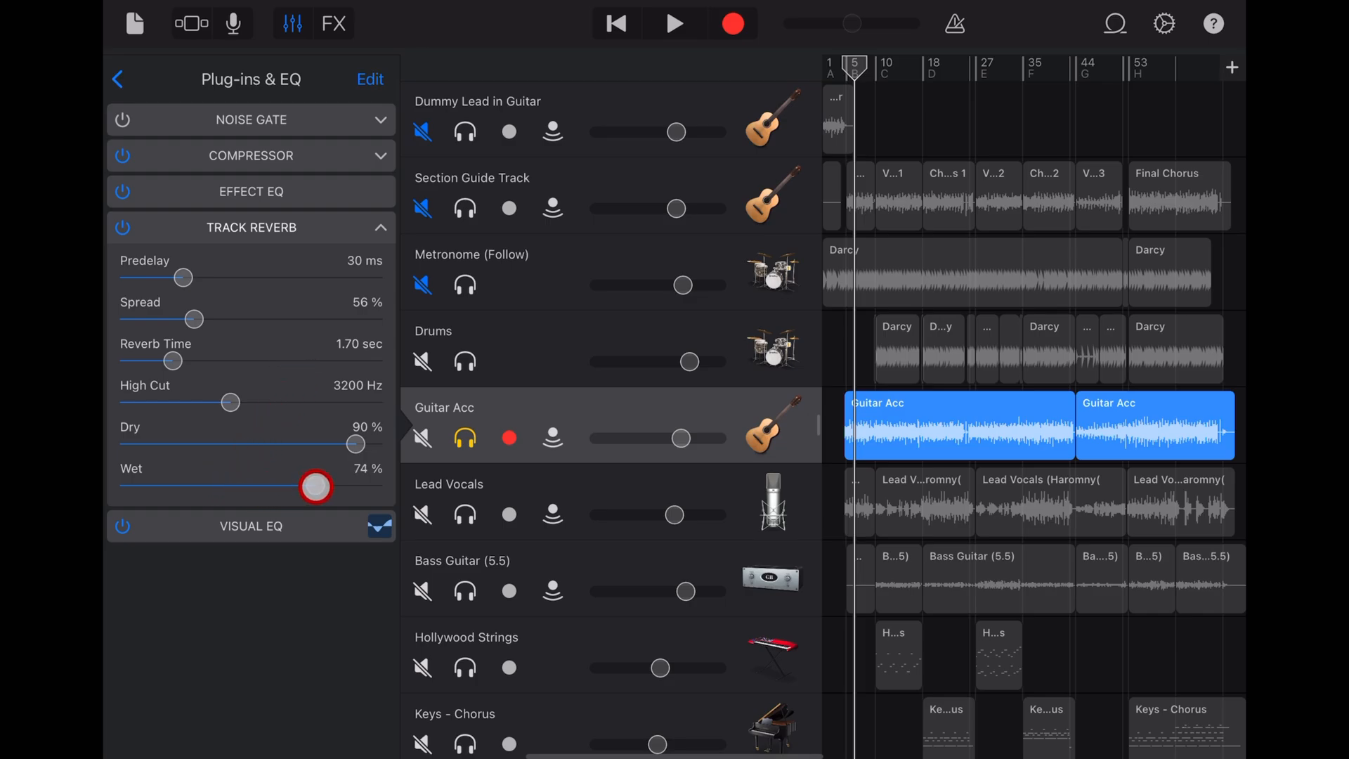
click(675, 24)
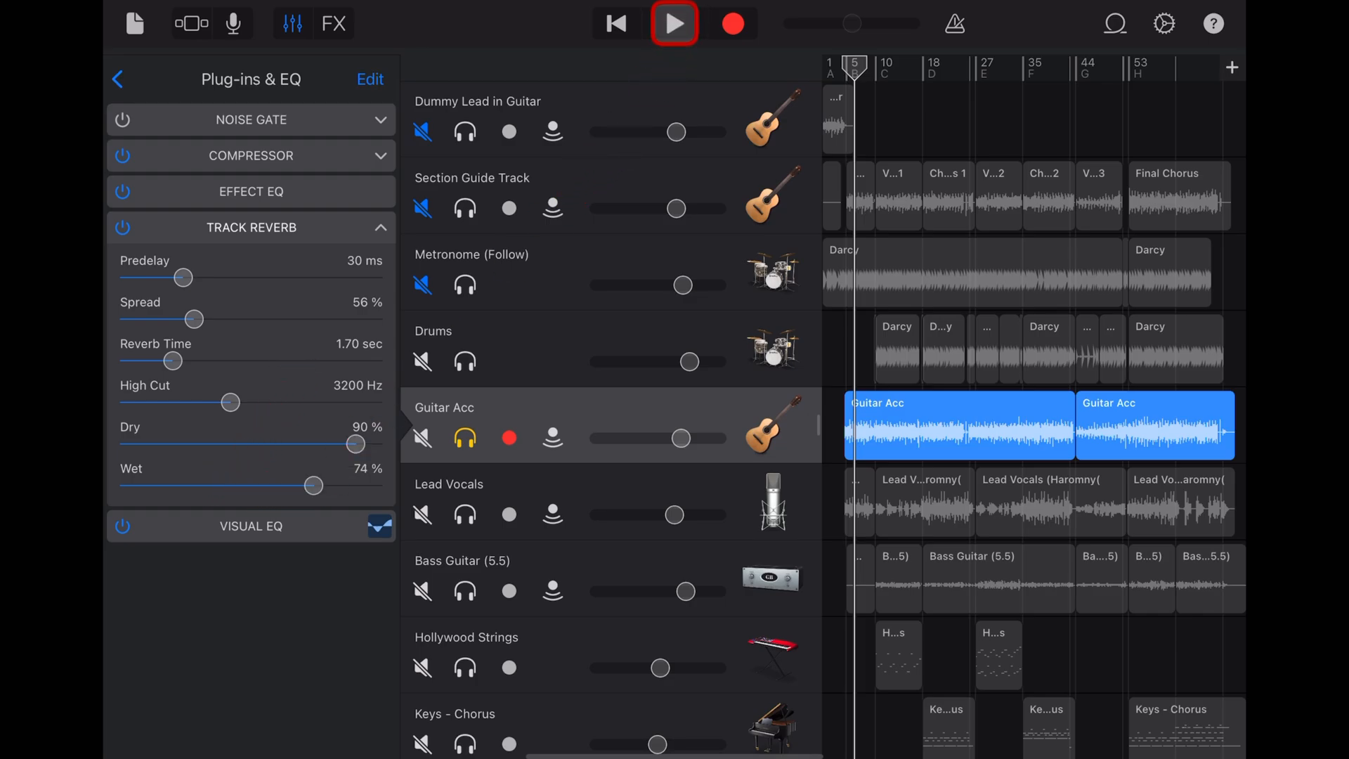
click(675, 24)
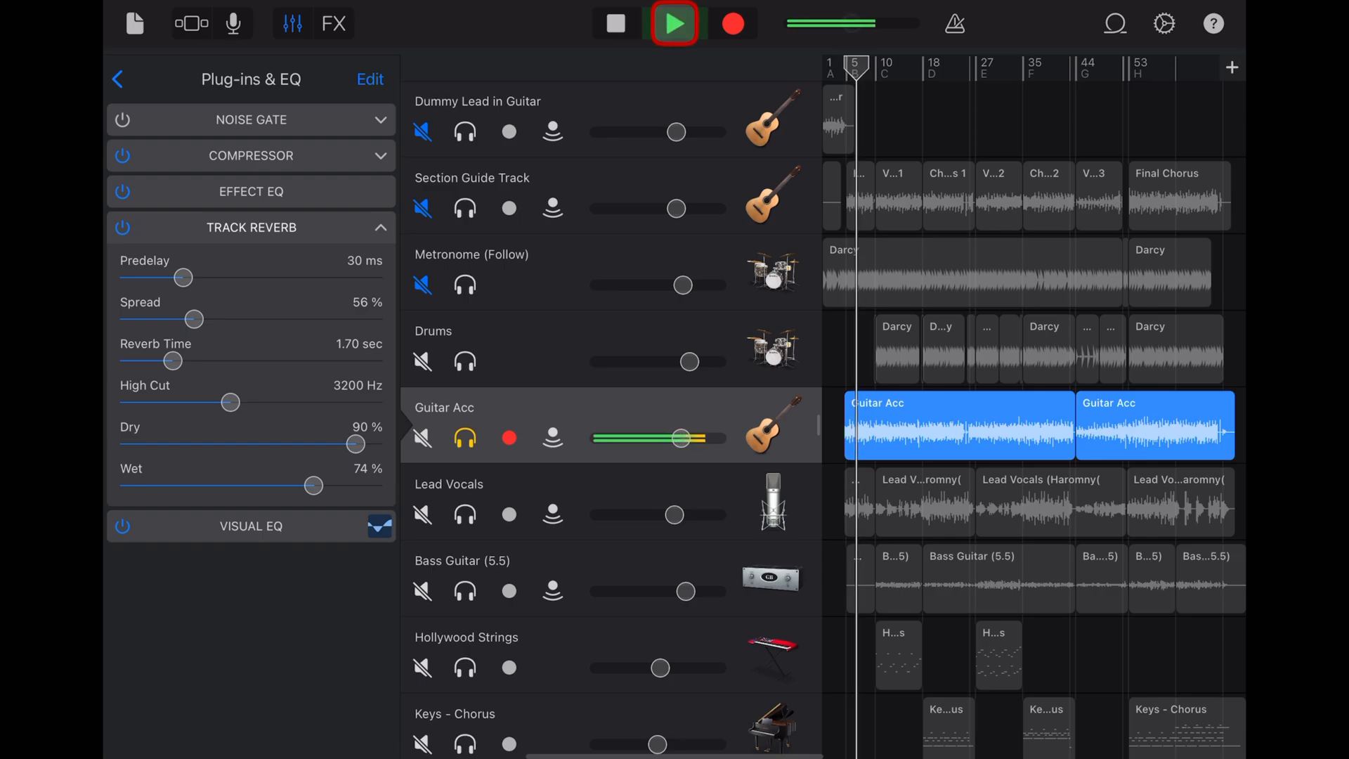
click(675, 24)
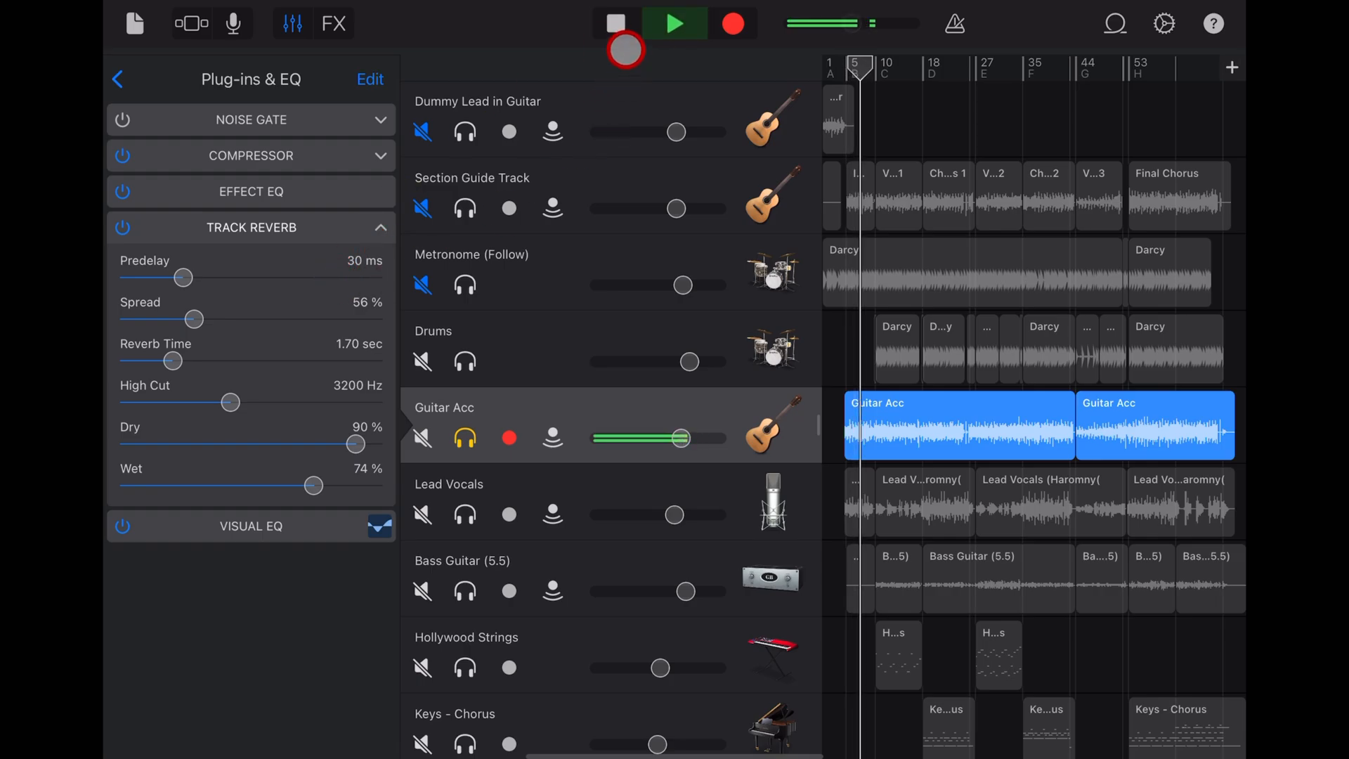
click(615, 24)
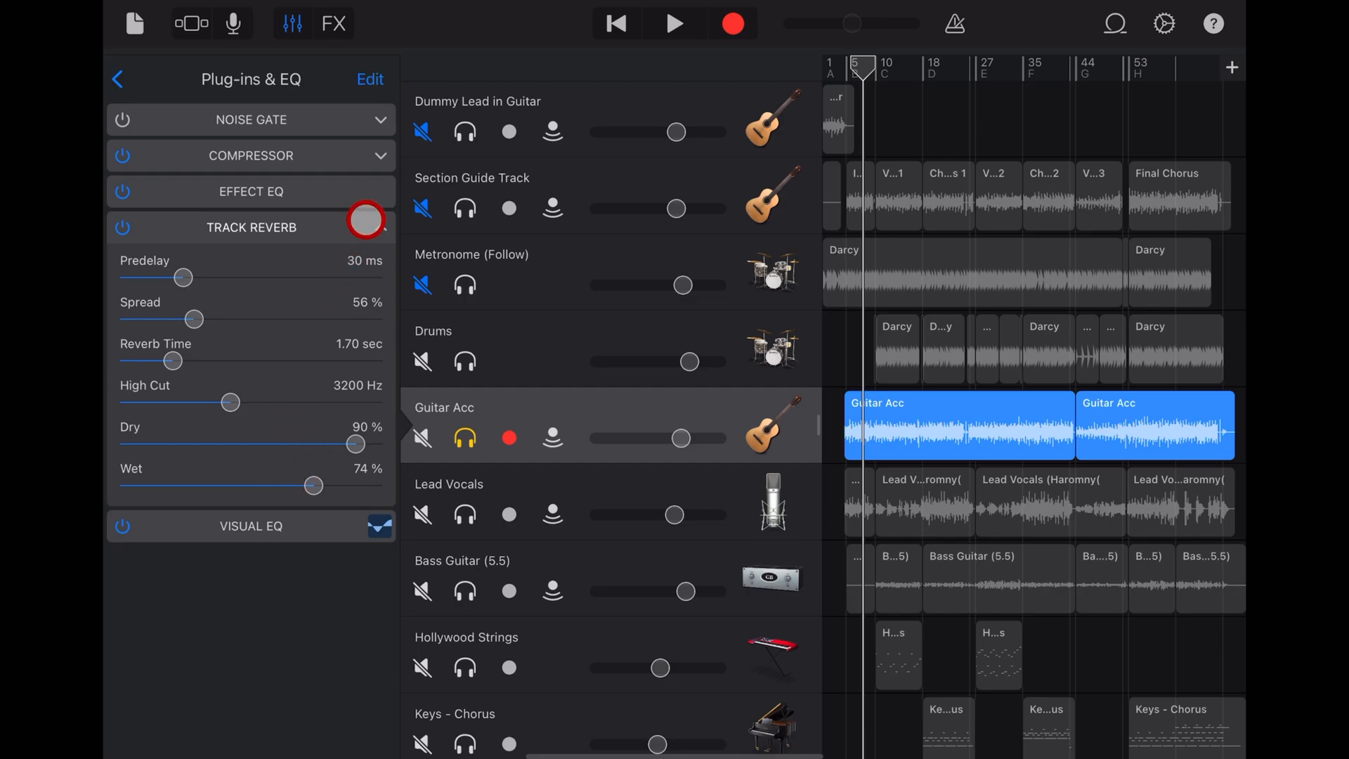
- Add a Track Echo plug-in to an empty Guitar Acc slot, audition it and leave the chain
click(369, 79)
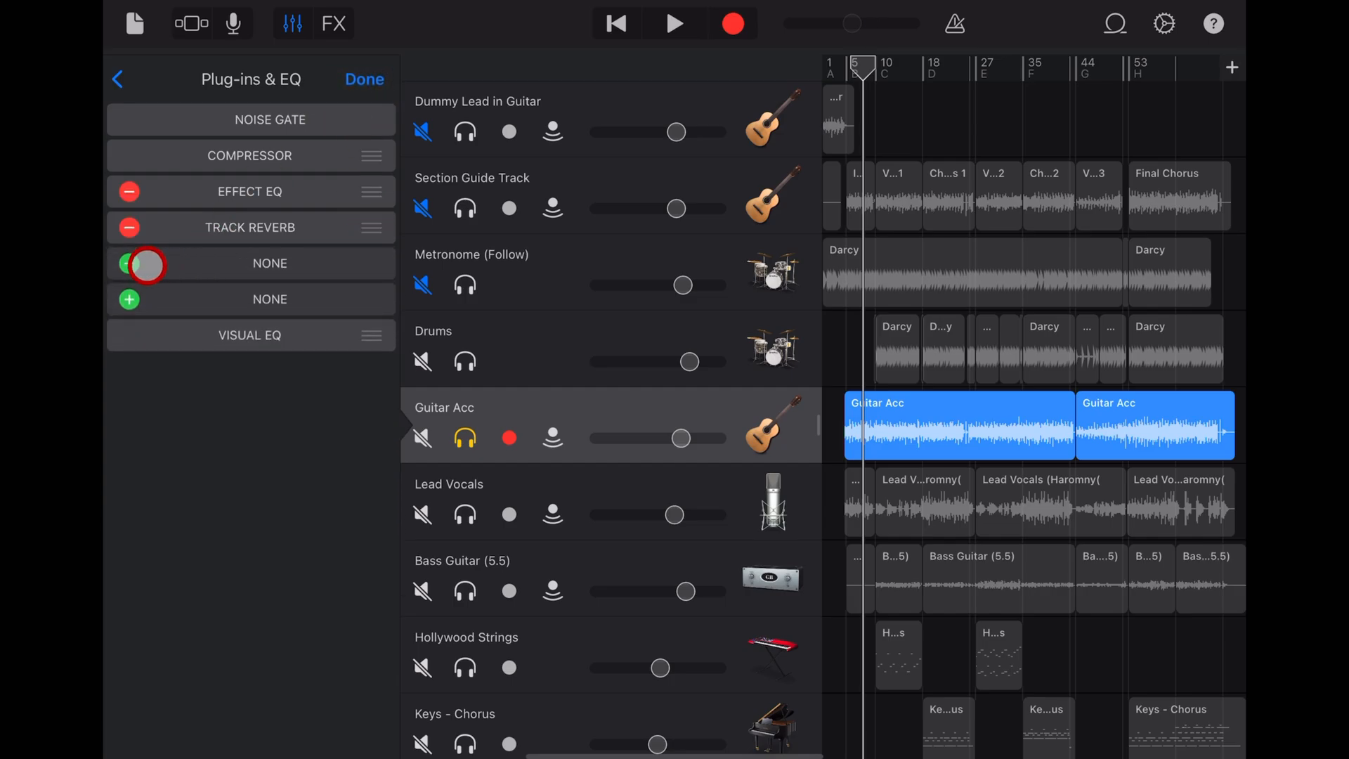
click(269, 263)
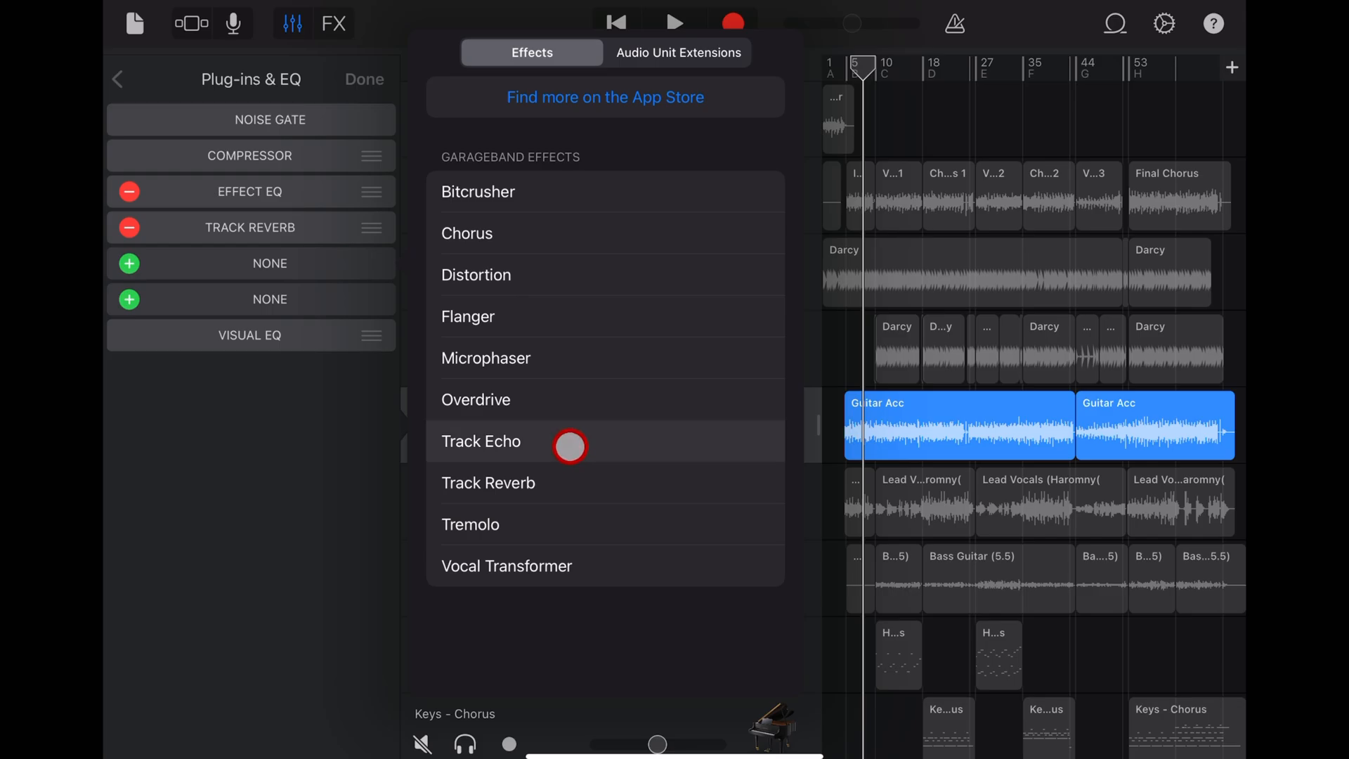
click(481, 442)
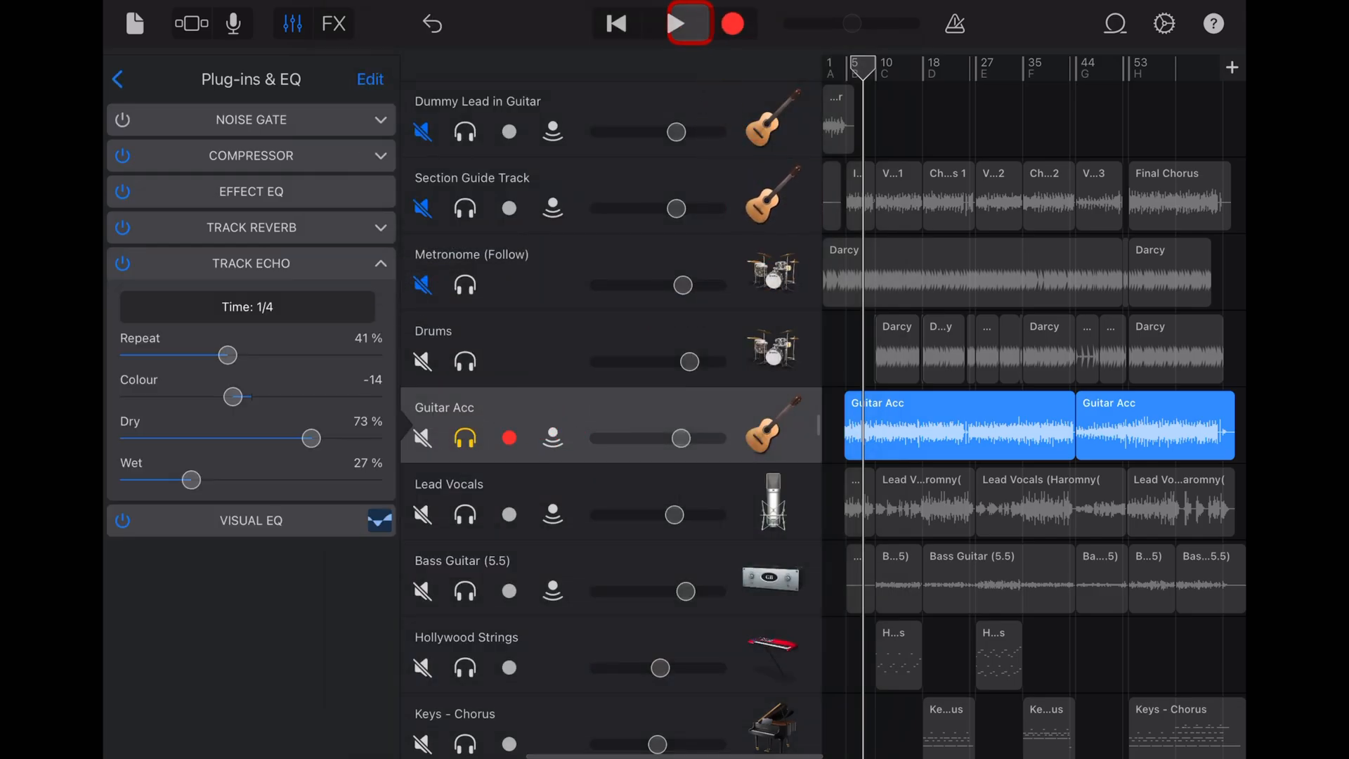
click(689, 24)
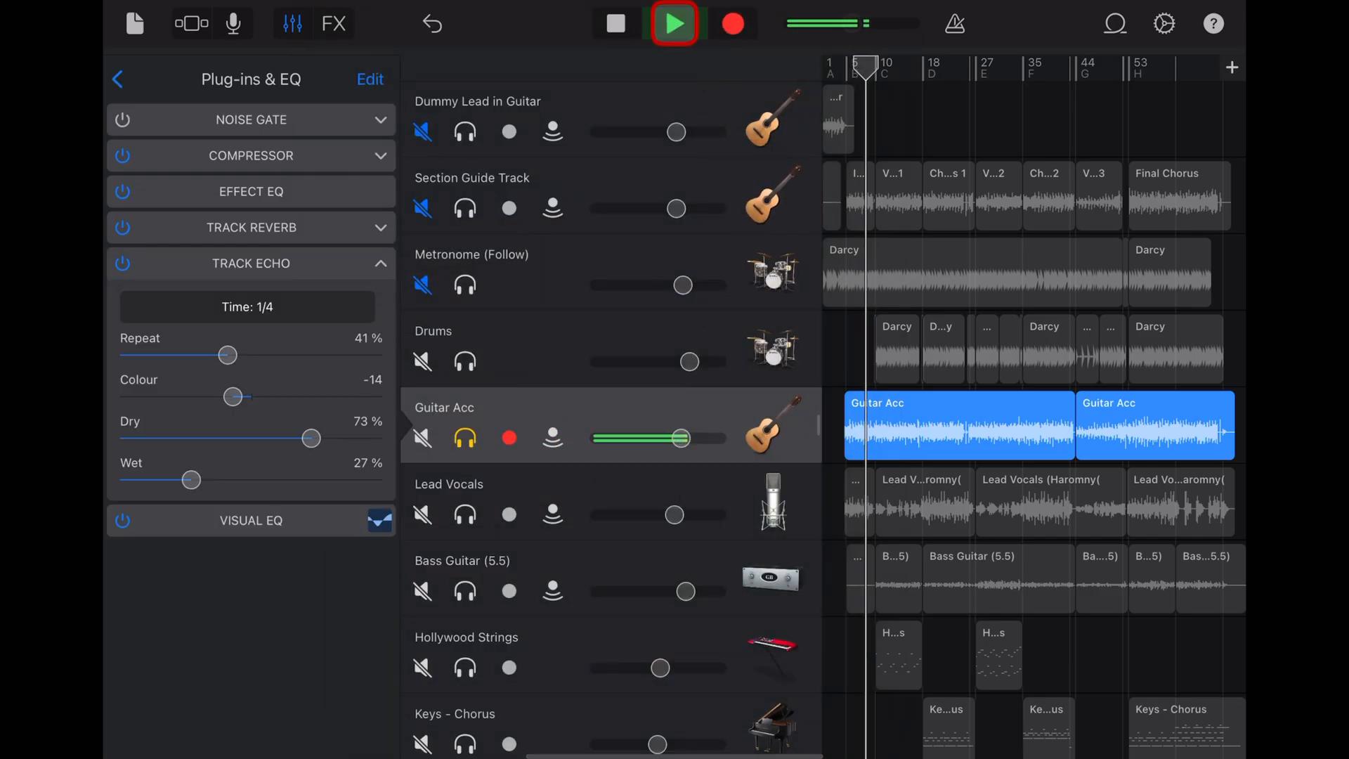
click(675, 24)
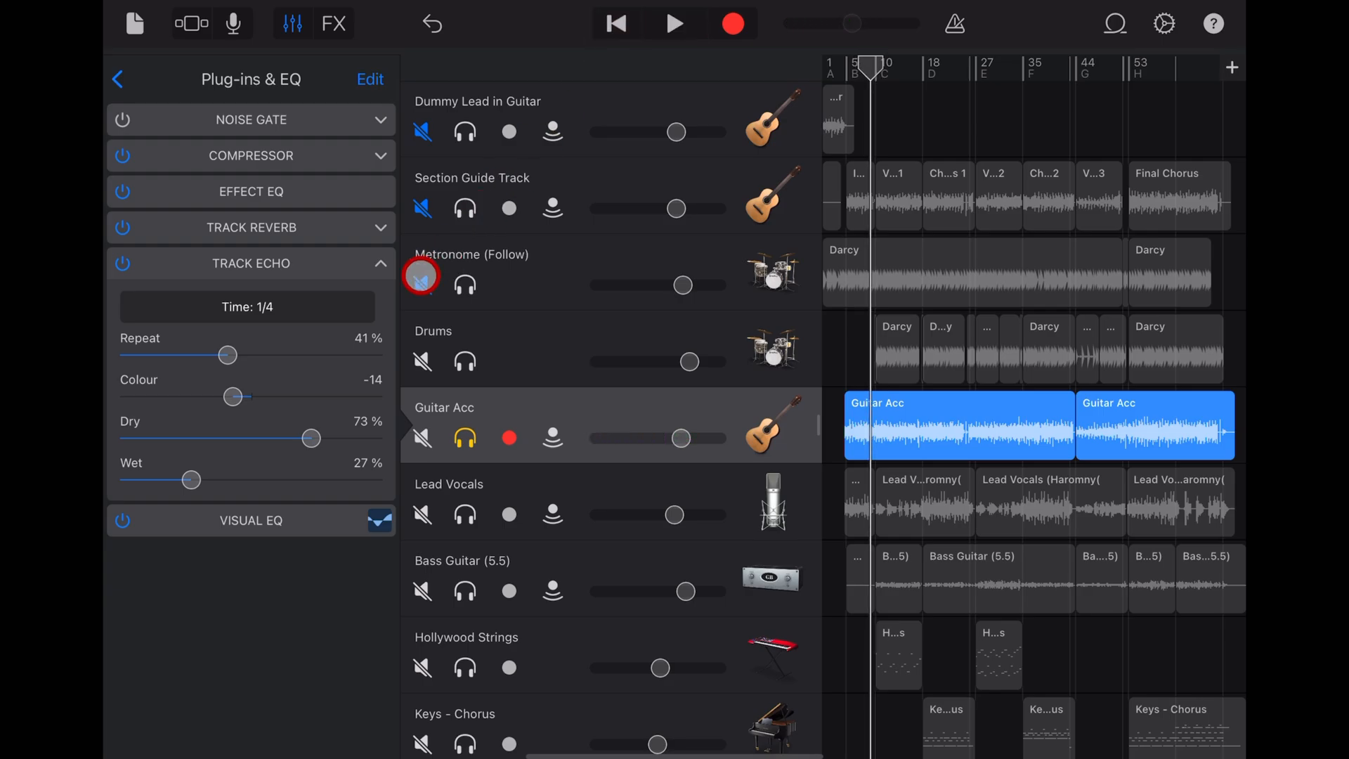
click(381, 267)
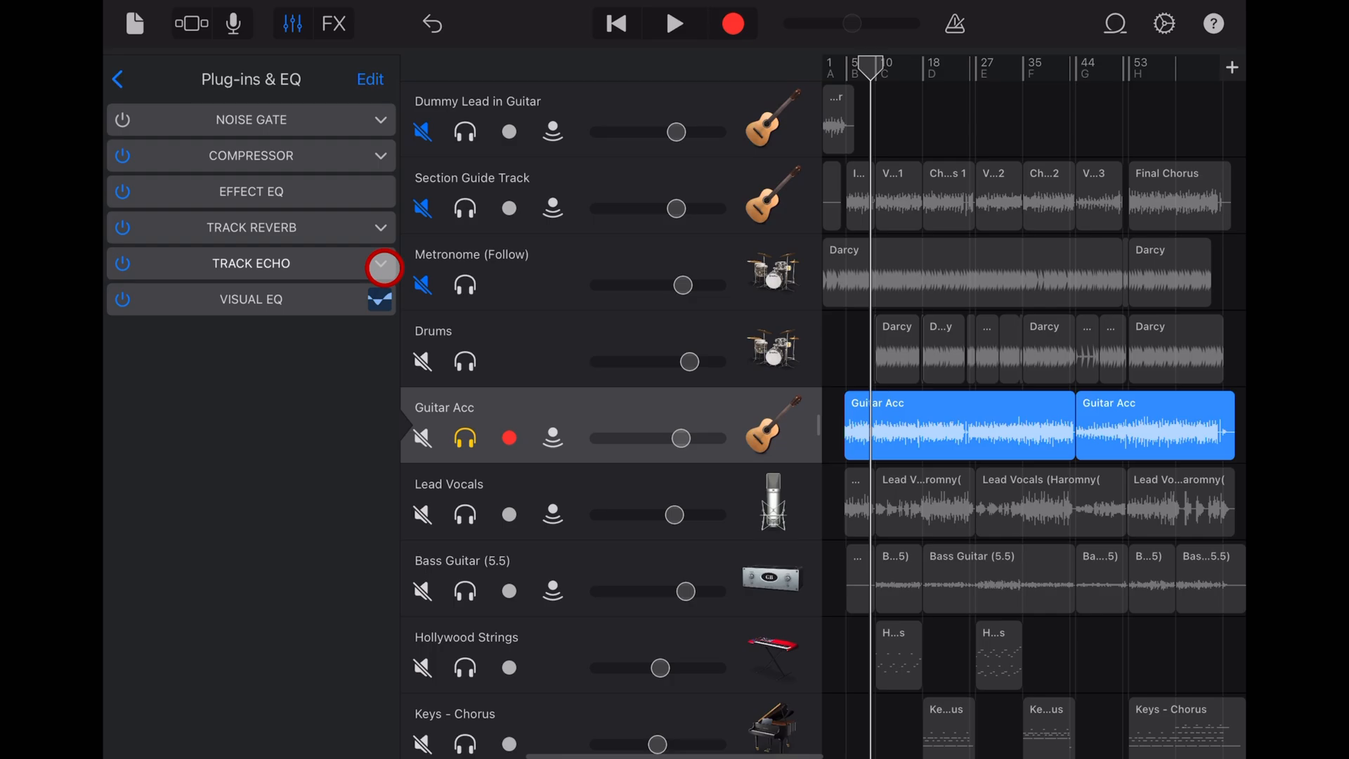
click(118, 79)
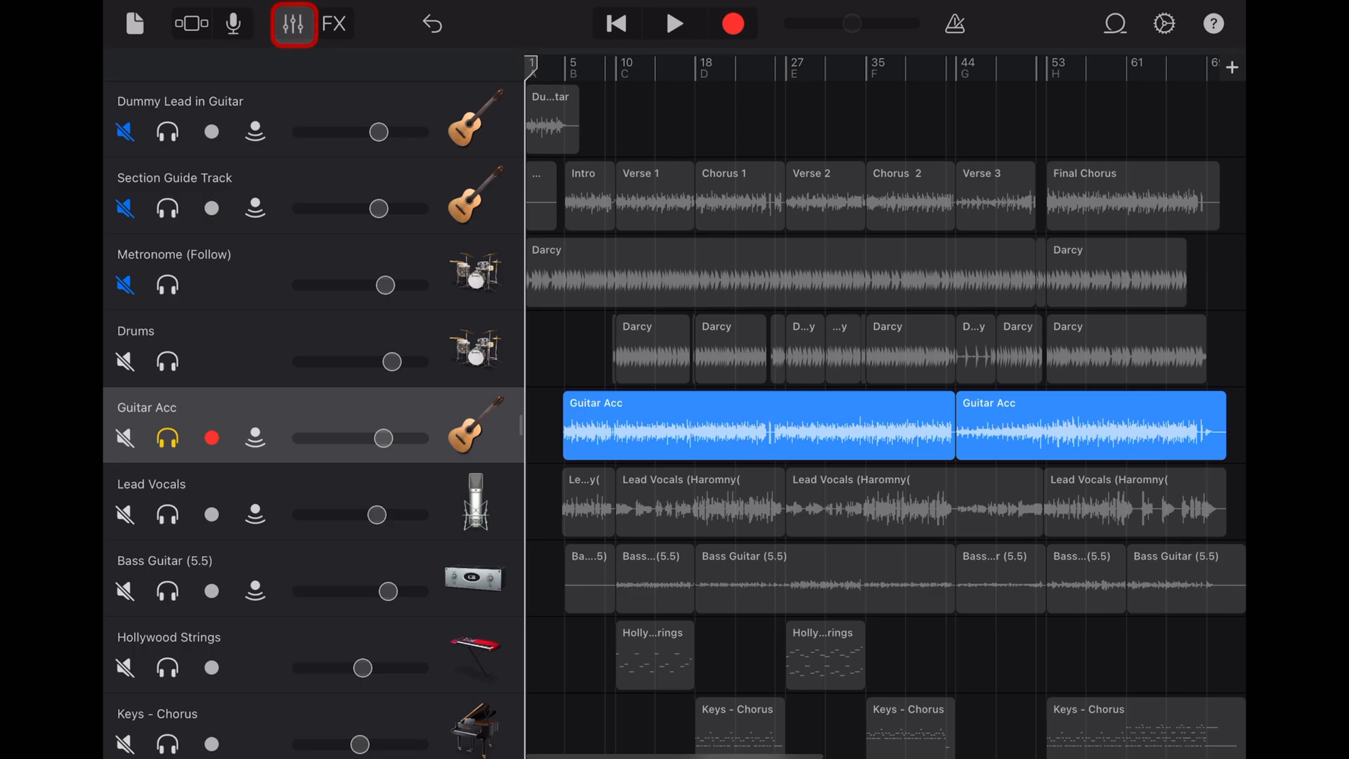
- Bring up the mixer with the song's Master Effects Echo and Reverb sections
click(293, 24)
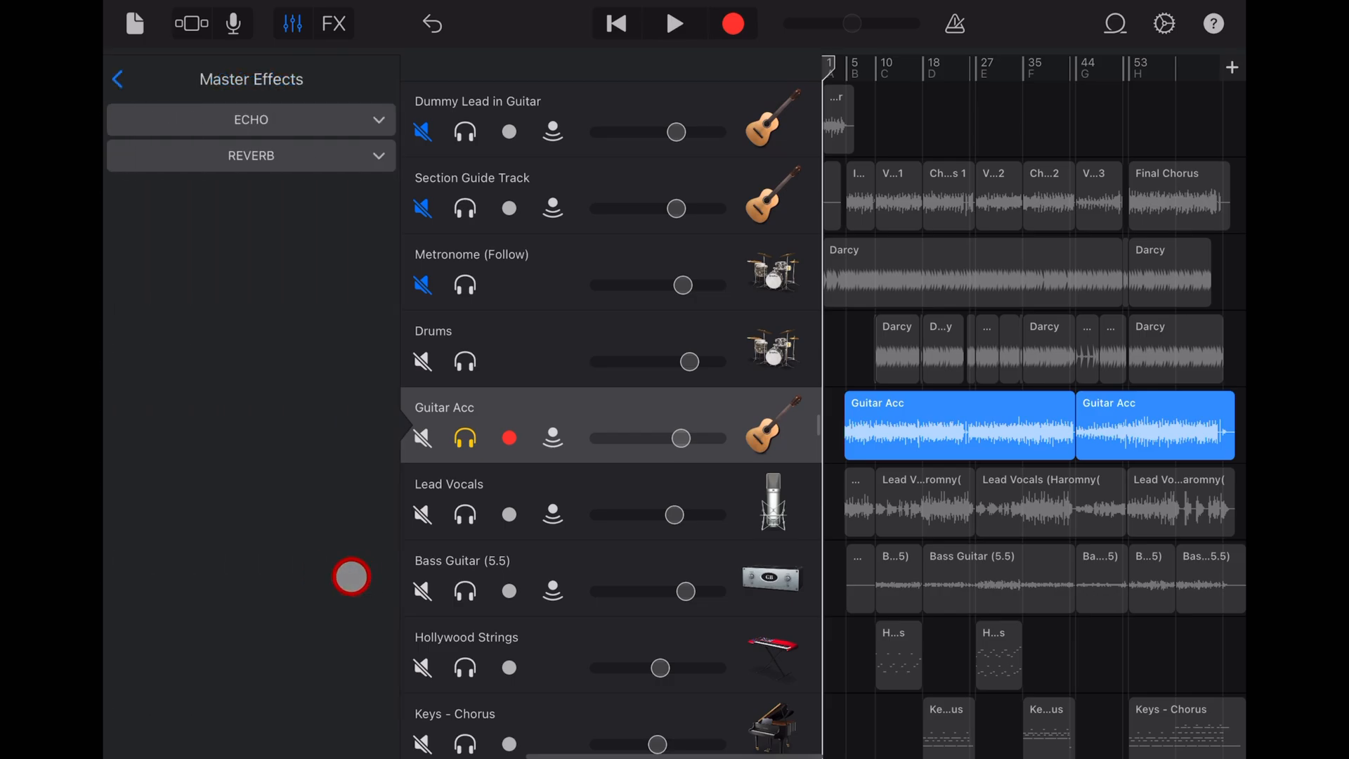
- Try Dark Eight Note Echo then keep Dark Quarter Note Echo, checking Drums, Section Guide and Metronome tracks
click(376, 120)
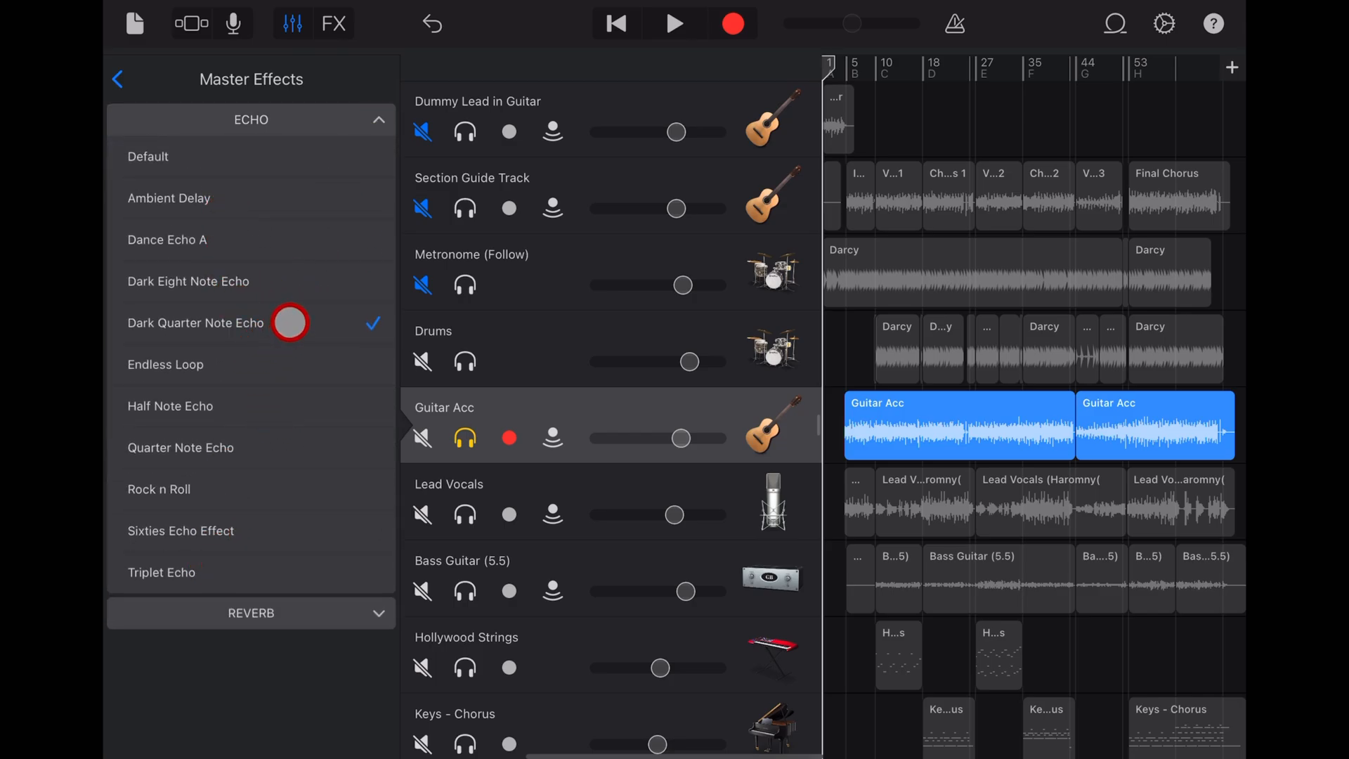
click(188, 281)
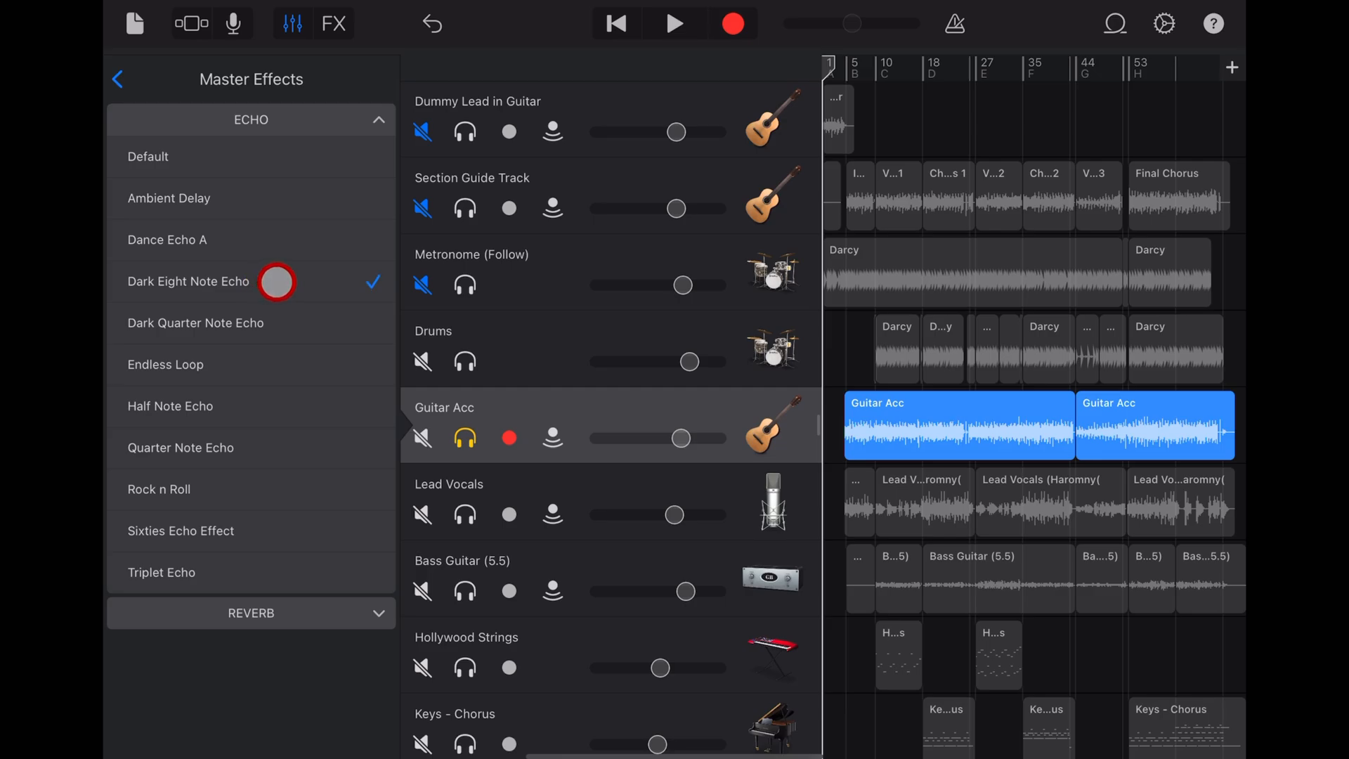
click(196, 323)
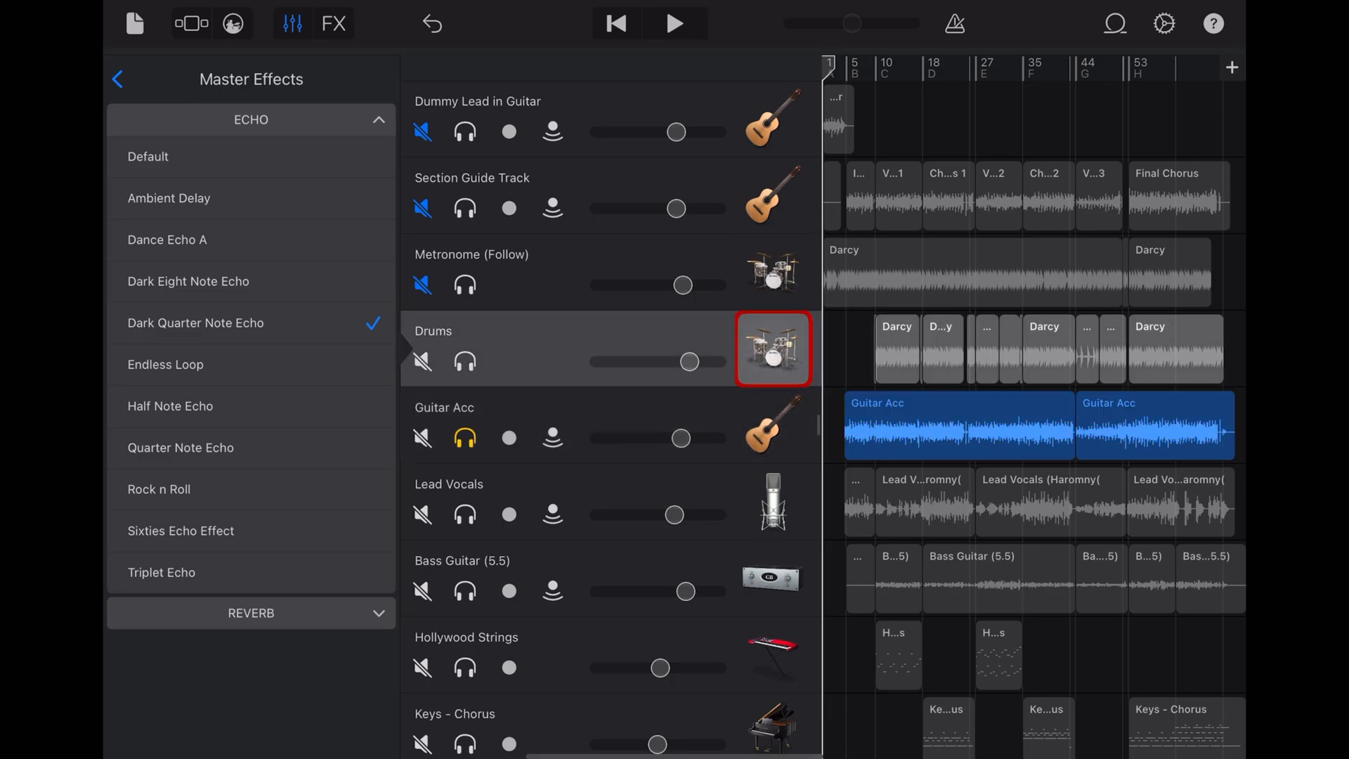
click(773, 195)
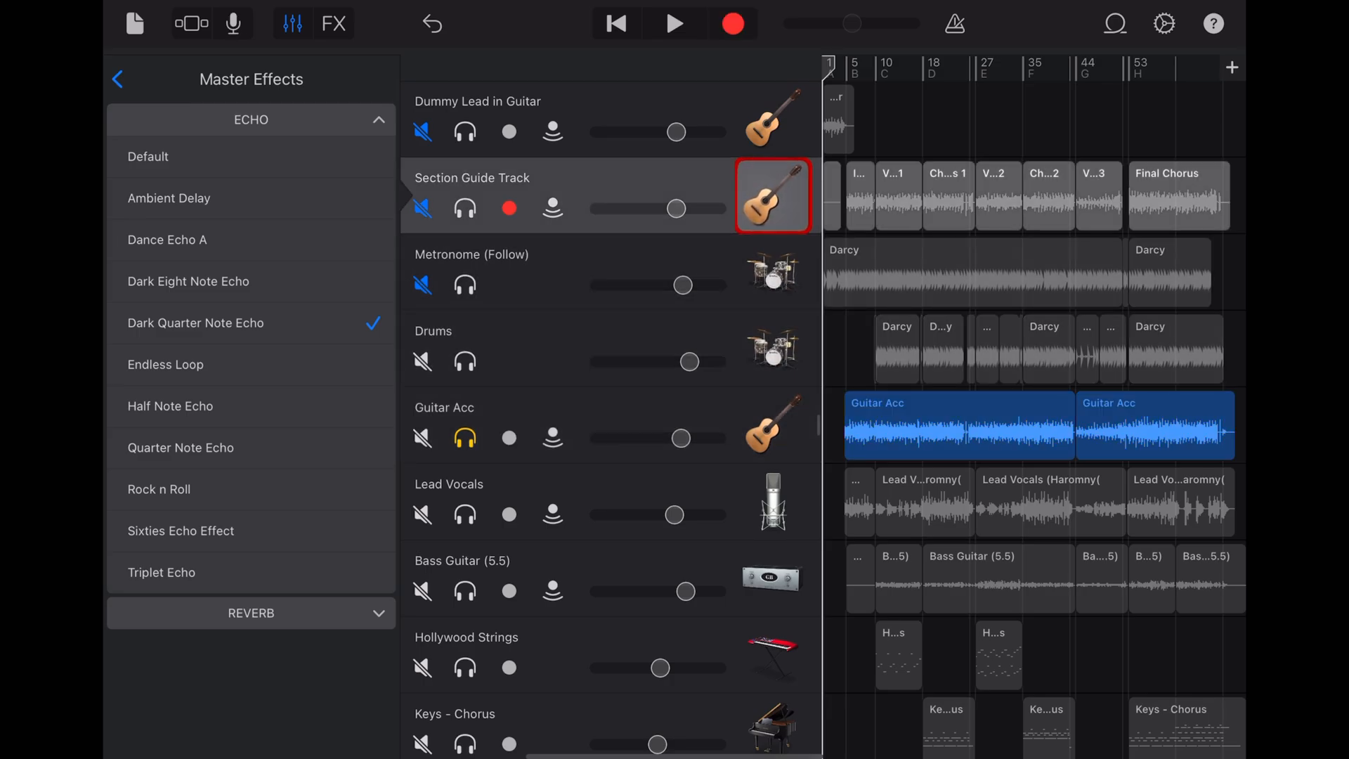
click(771, 424)
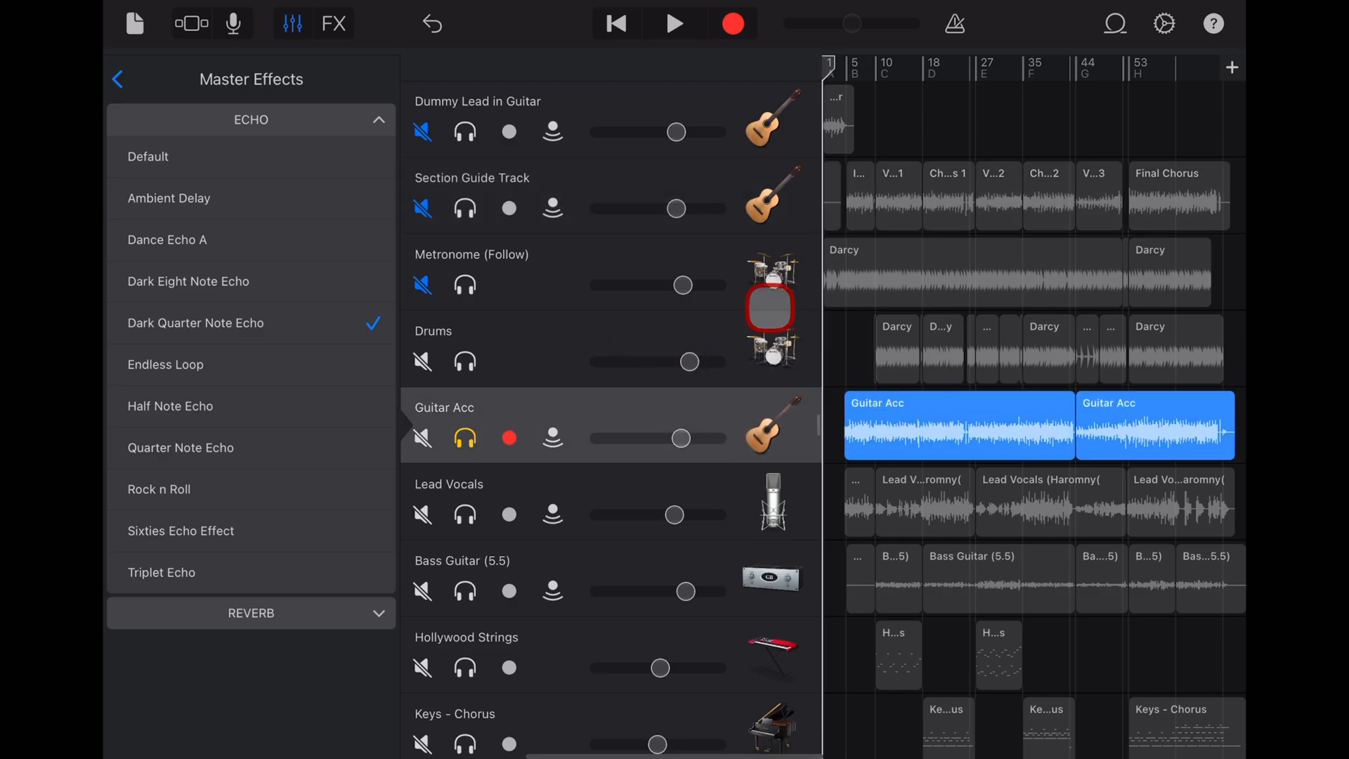
click(771, 271)
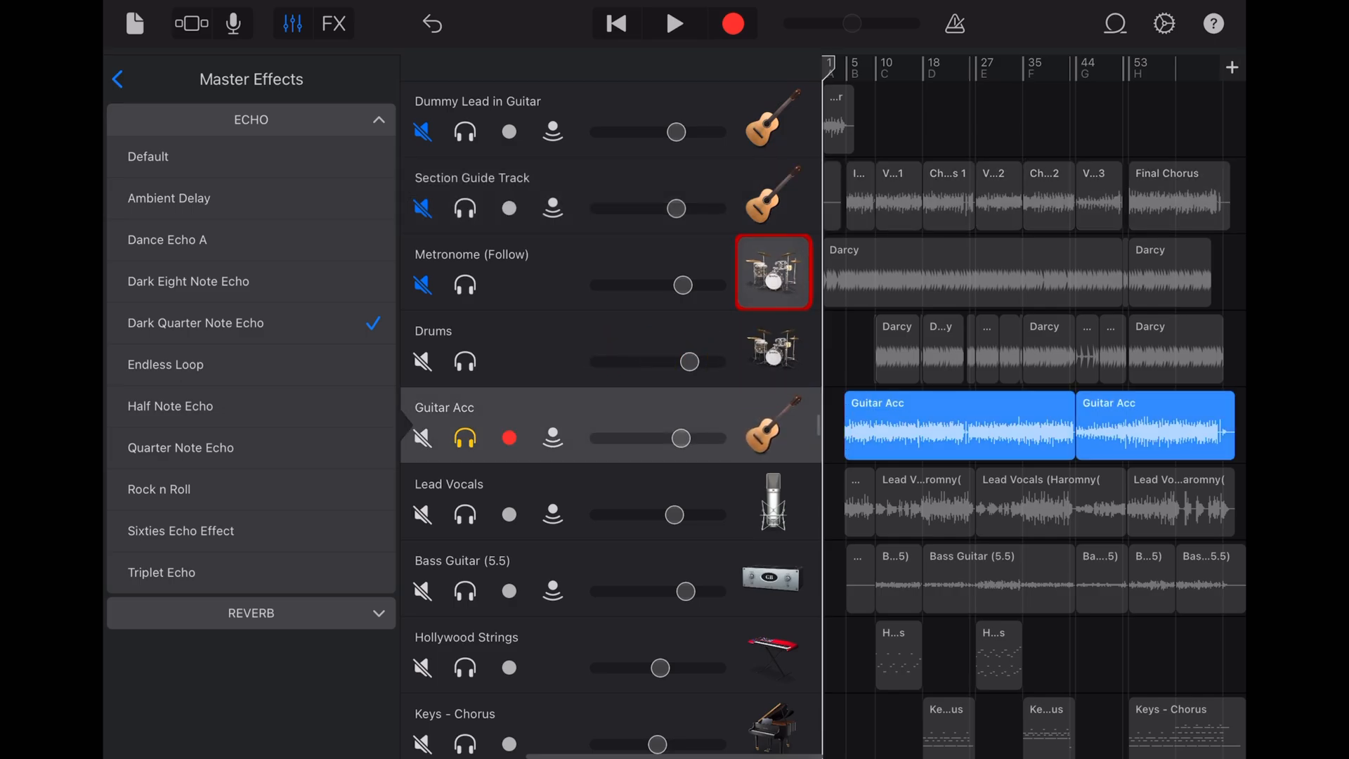
click(771, 271)
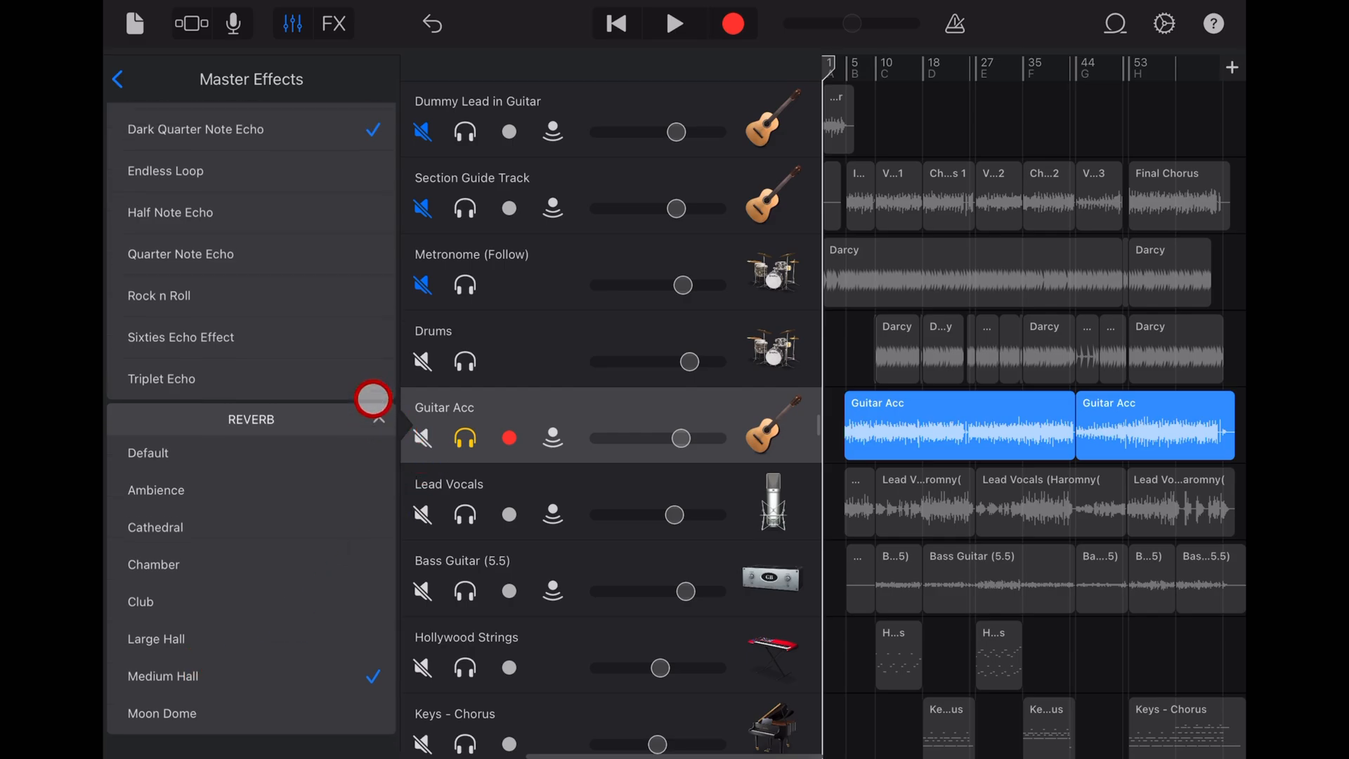
- Expand the master Reverb preset list with Medium Hall chosen, returning to Guitar Acc's controls
click(374, 121)
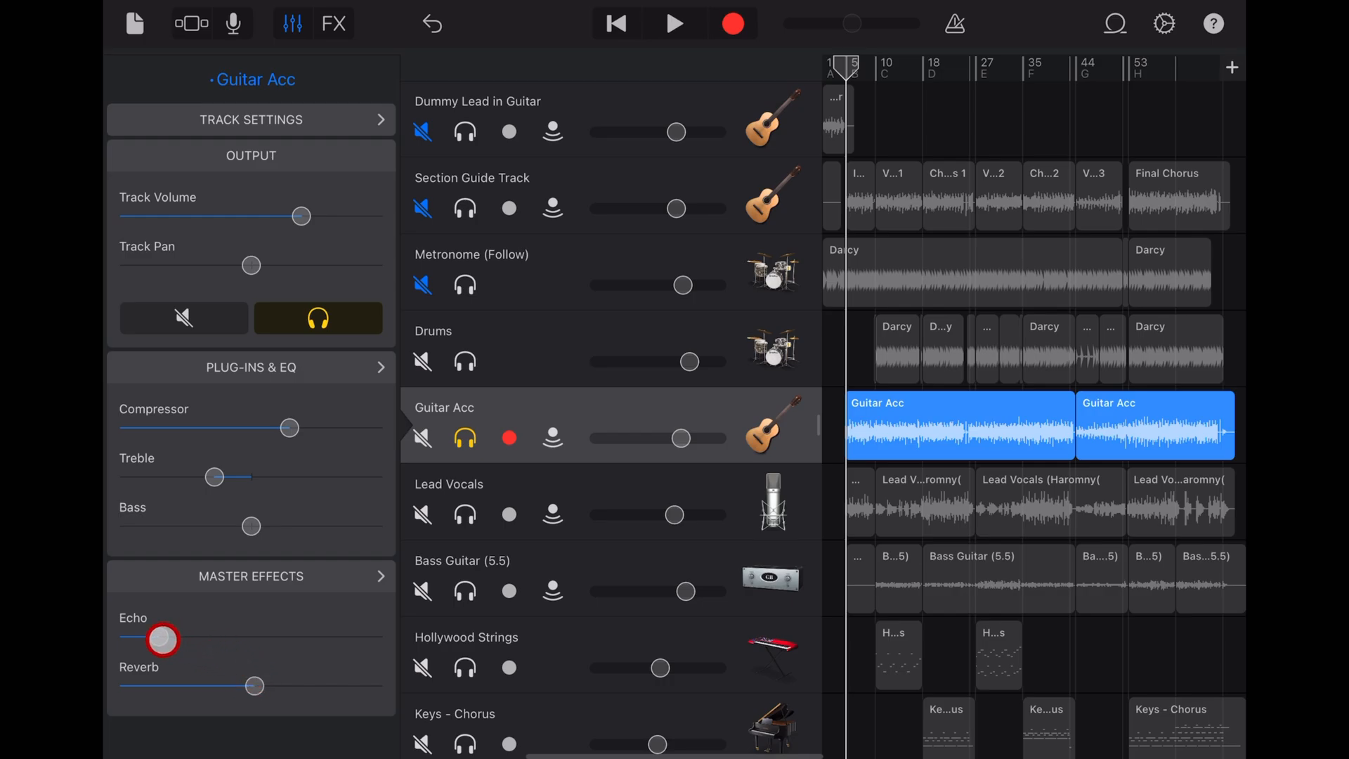
click(674, 24)
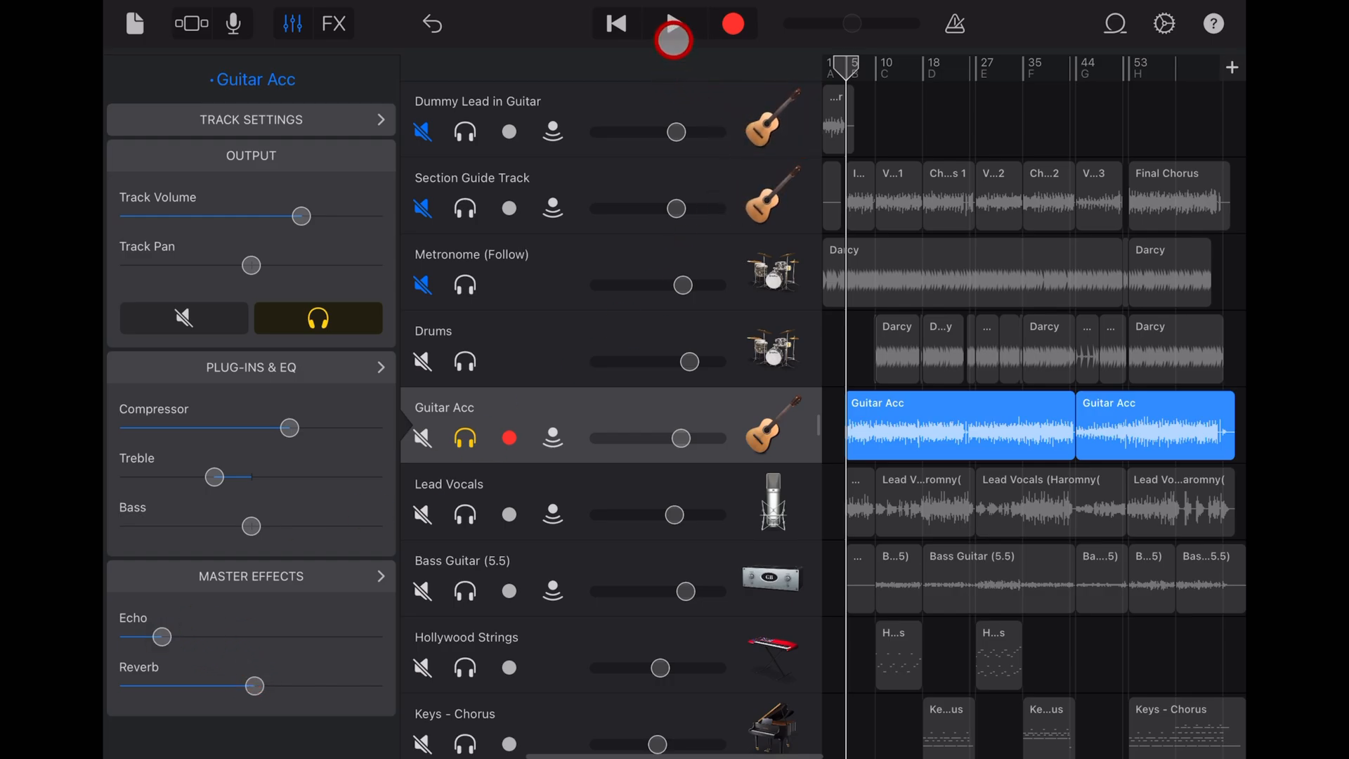
click(673, 24)
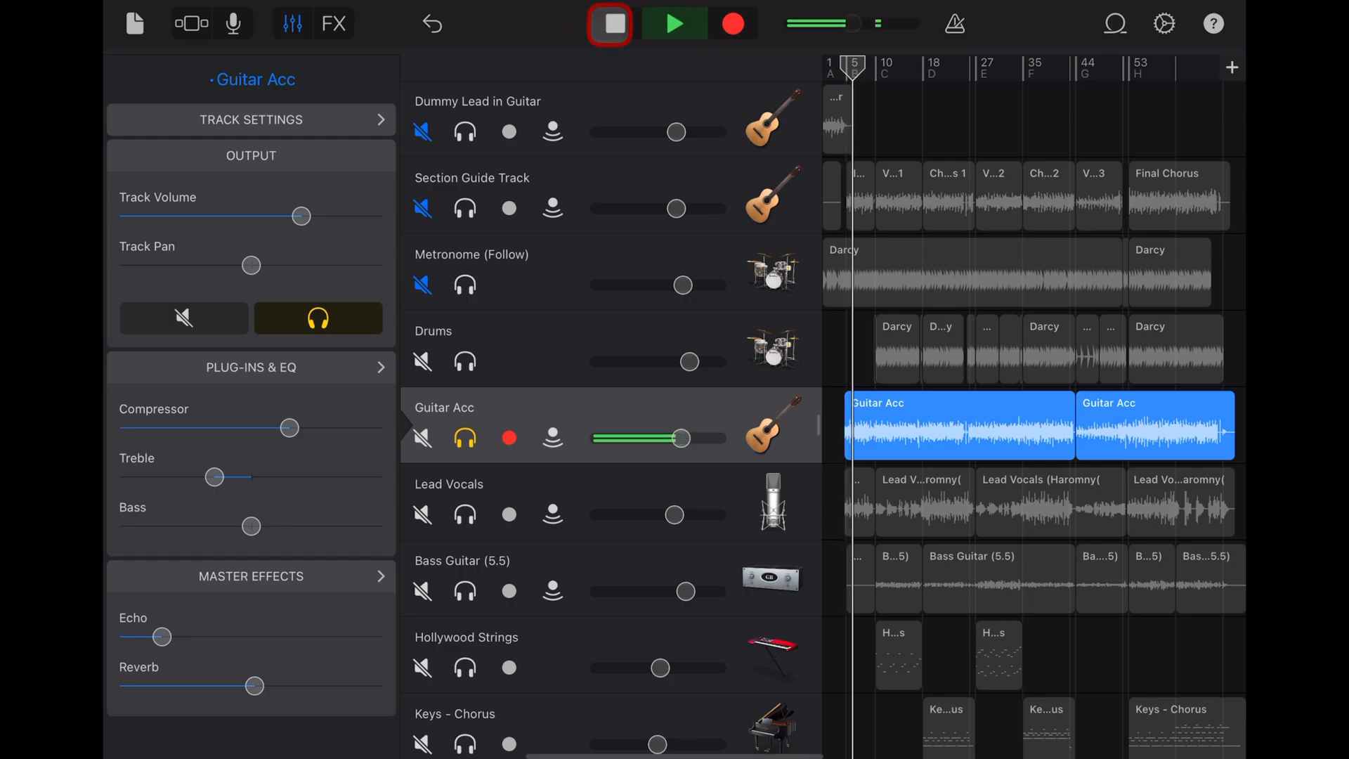
click(610, 24)
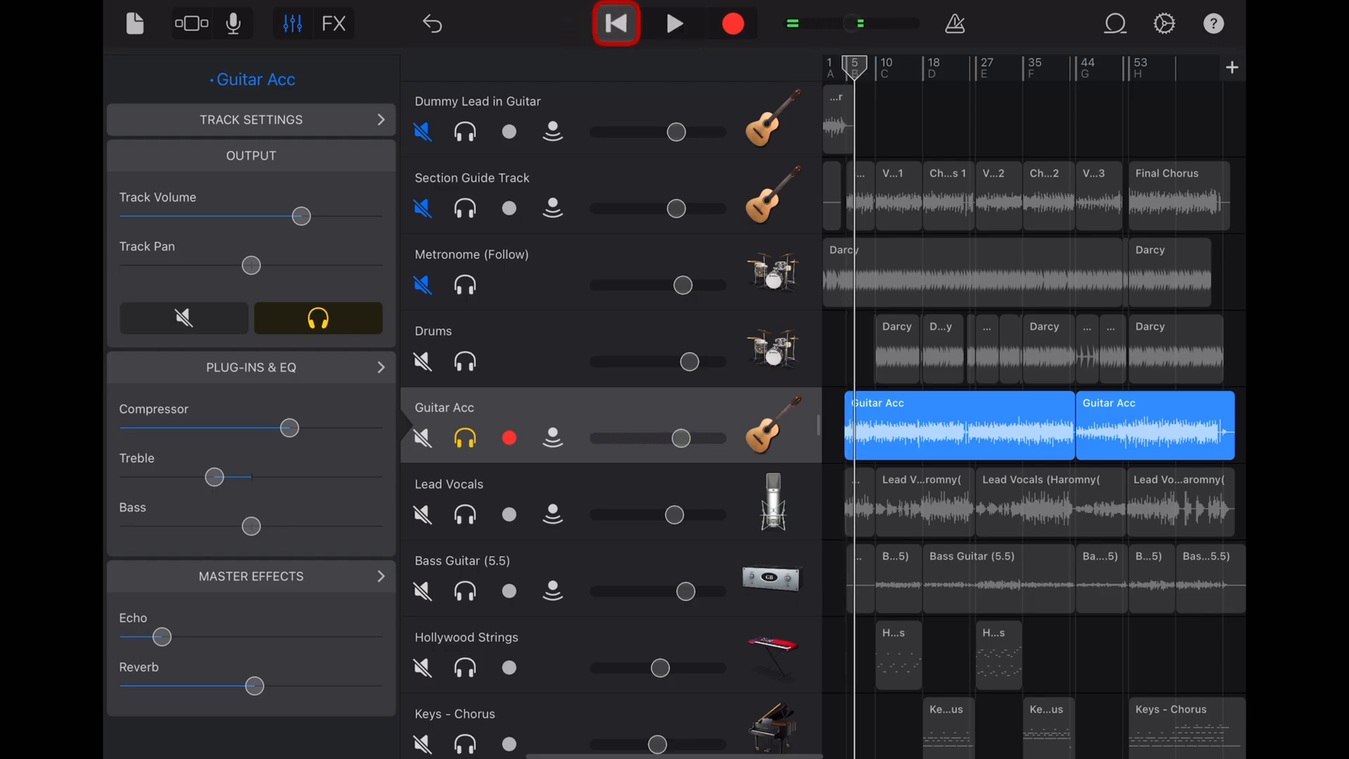
- Leave Plug-ins & EQ and bring up the Lead Vocals track controls with its Echo and Reverb sends
click(250, 367)
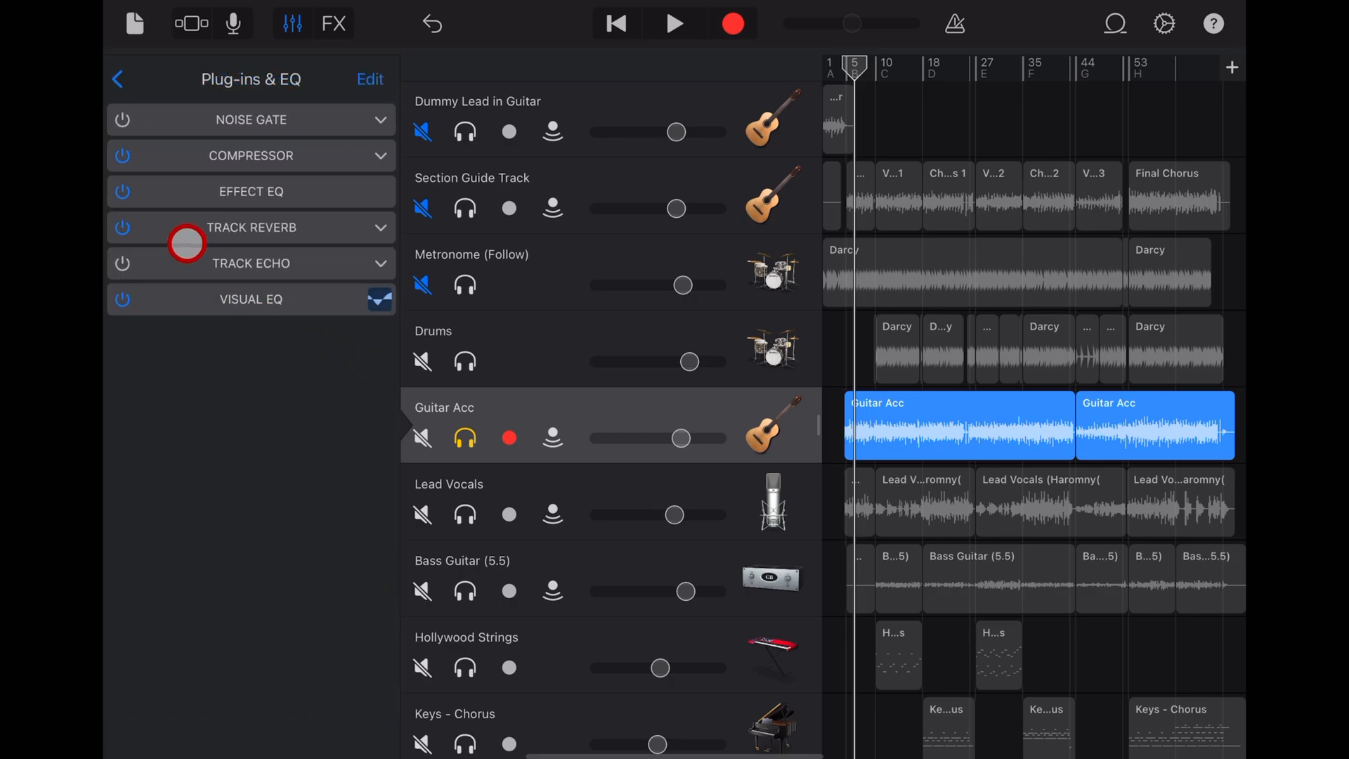
click(118, 79)
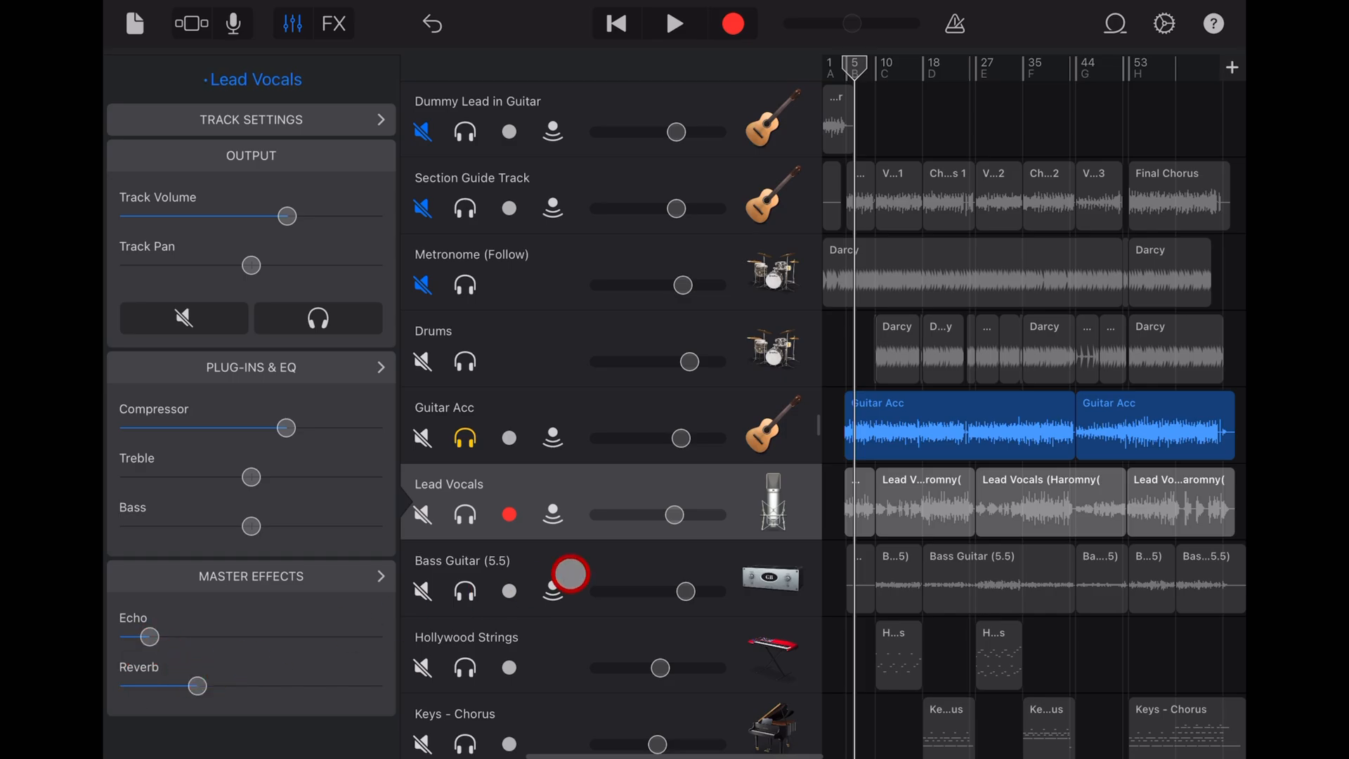
- Check Section Guide and Drums settings, raise Lead Vocals reverb, play the mix and select Guitar Acc
click(772, 195)
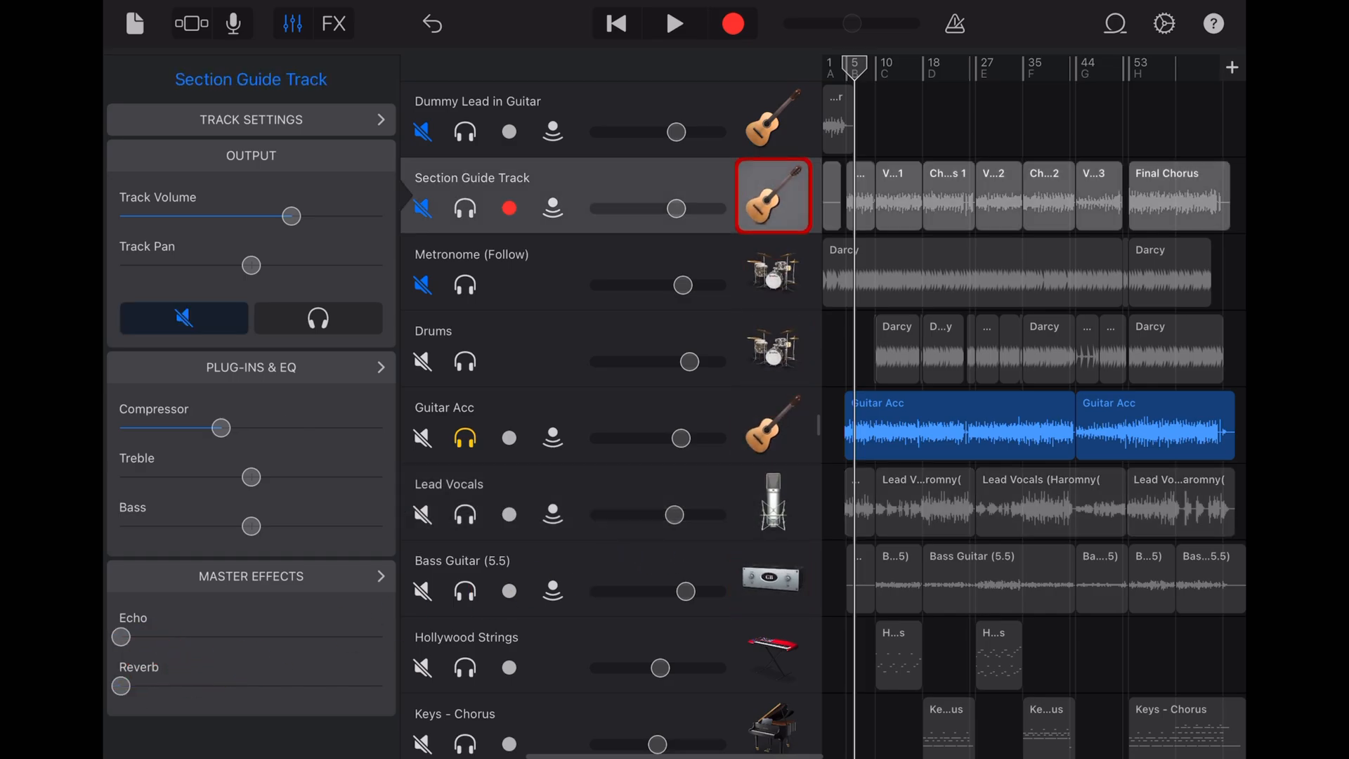
click(770, 349)
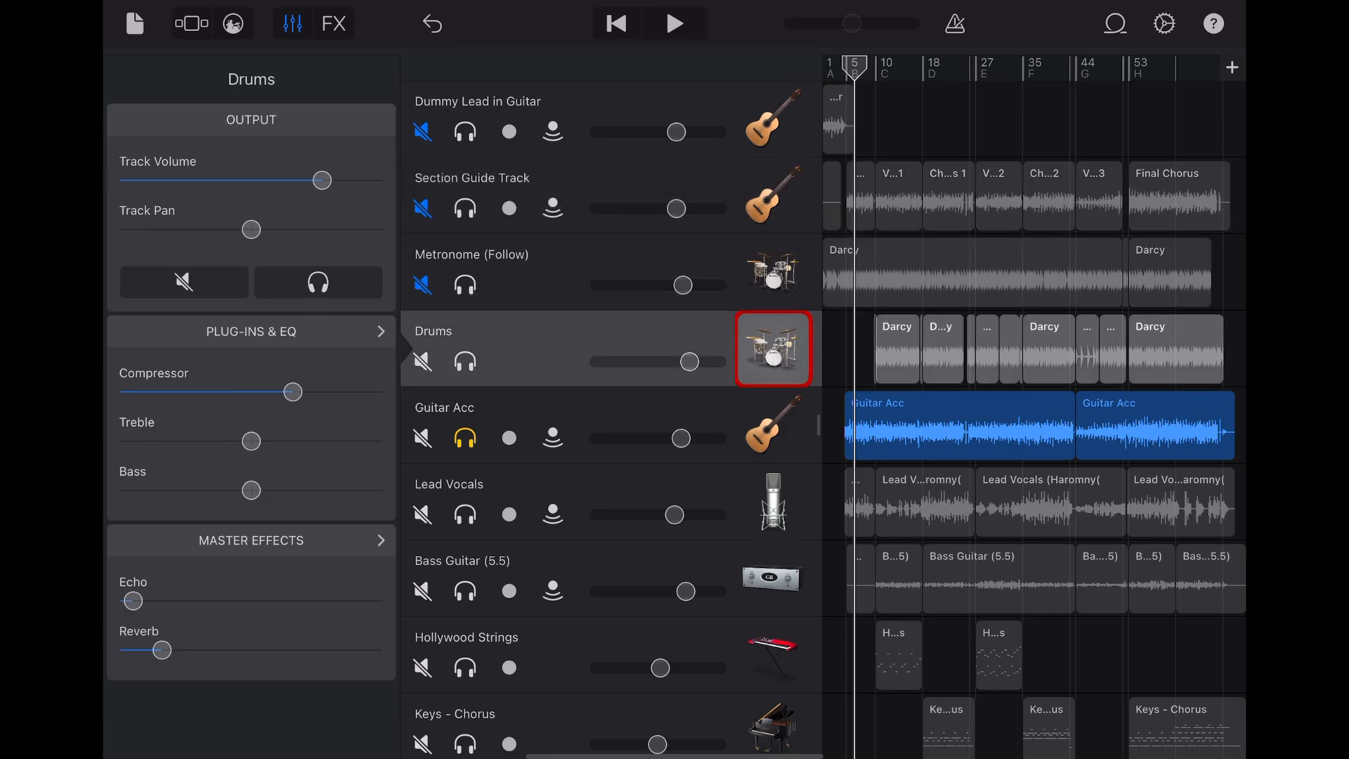
click(602, 424)
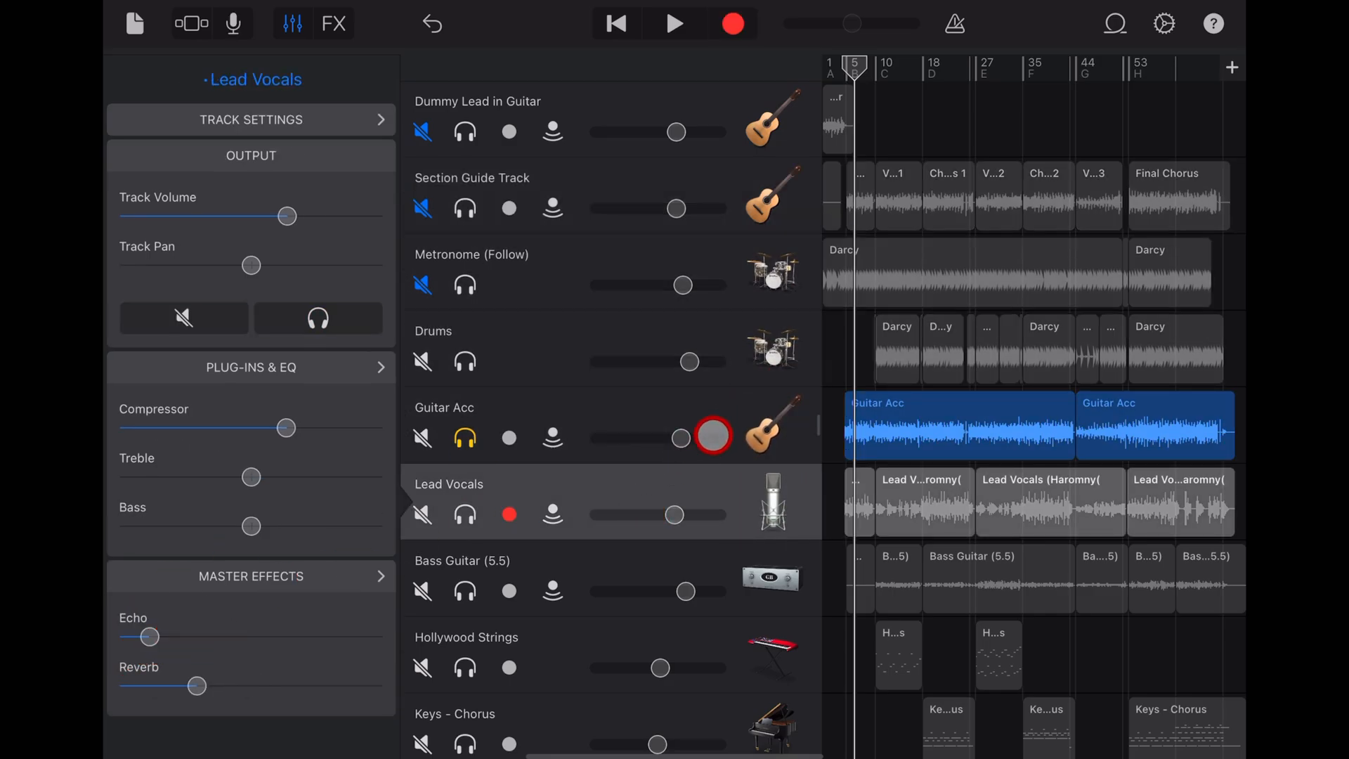
click(509, 514)
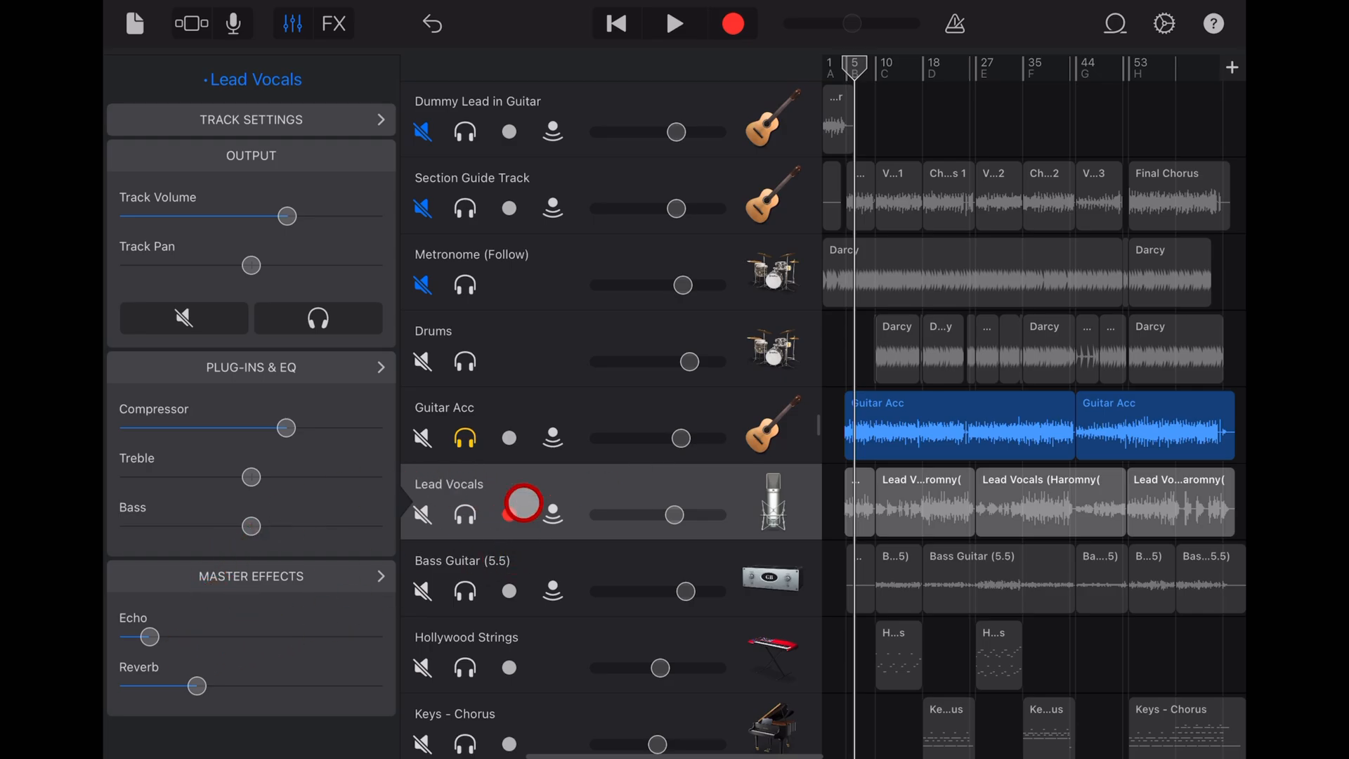
click(674, 24)
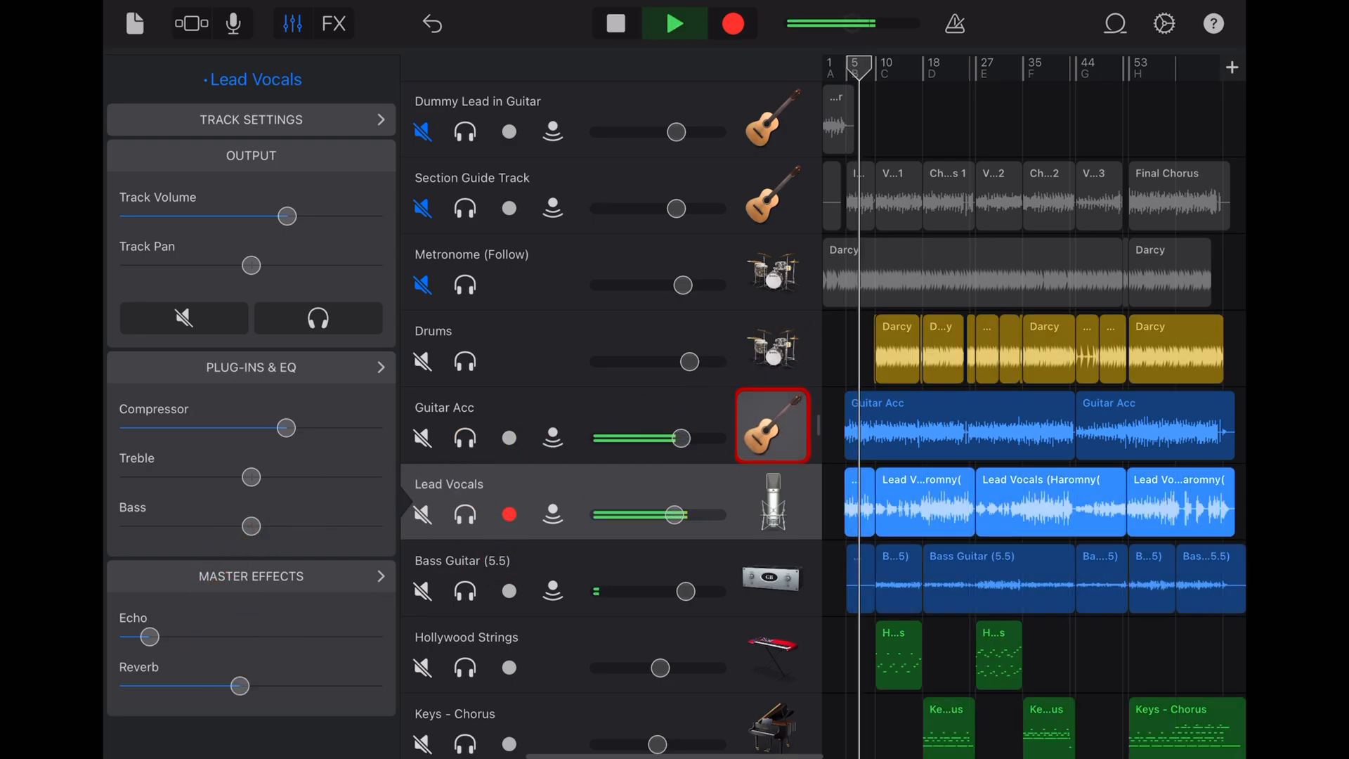
click(612, 424)
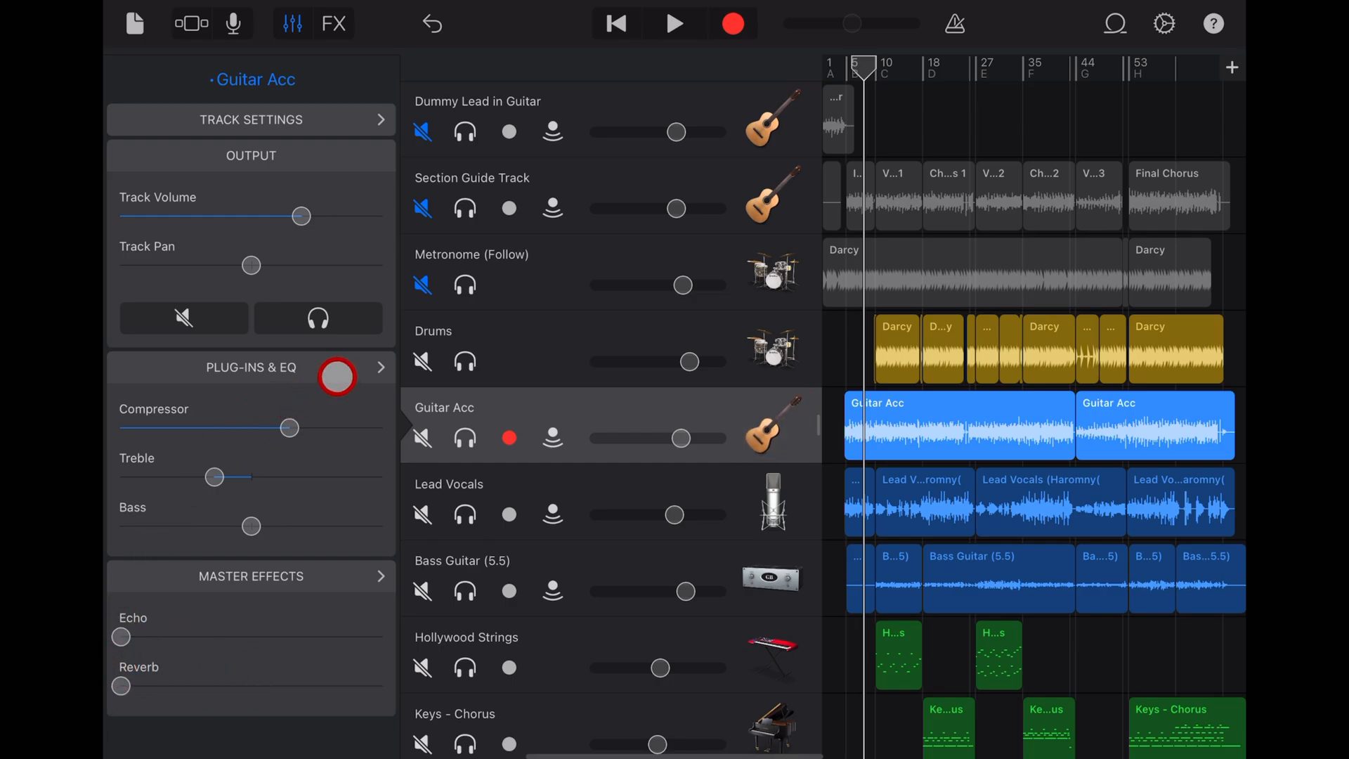
- Set the Guitar Acc Master Effects reverb send to about one third after checking Plug-ins & EQ
click(378, 367)
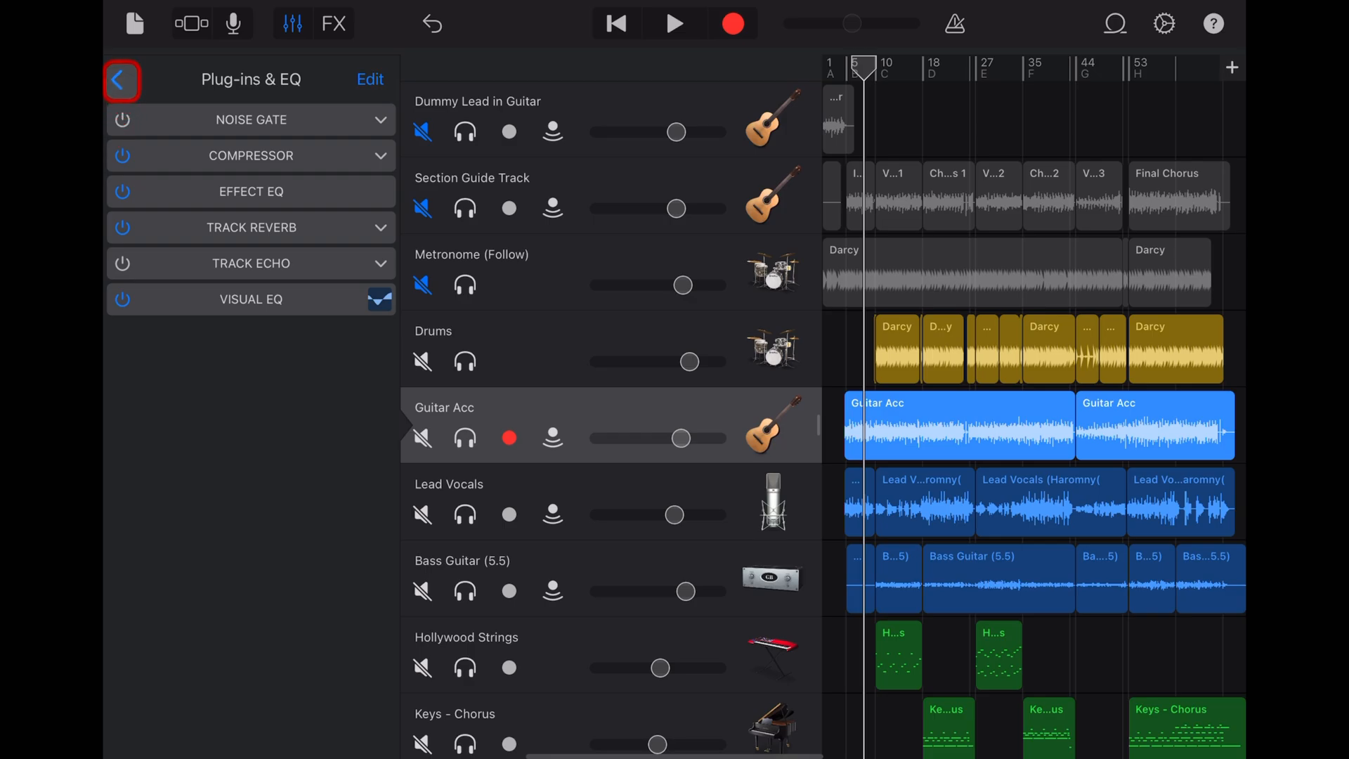
click(121, 79)
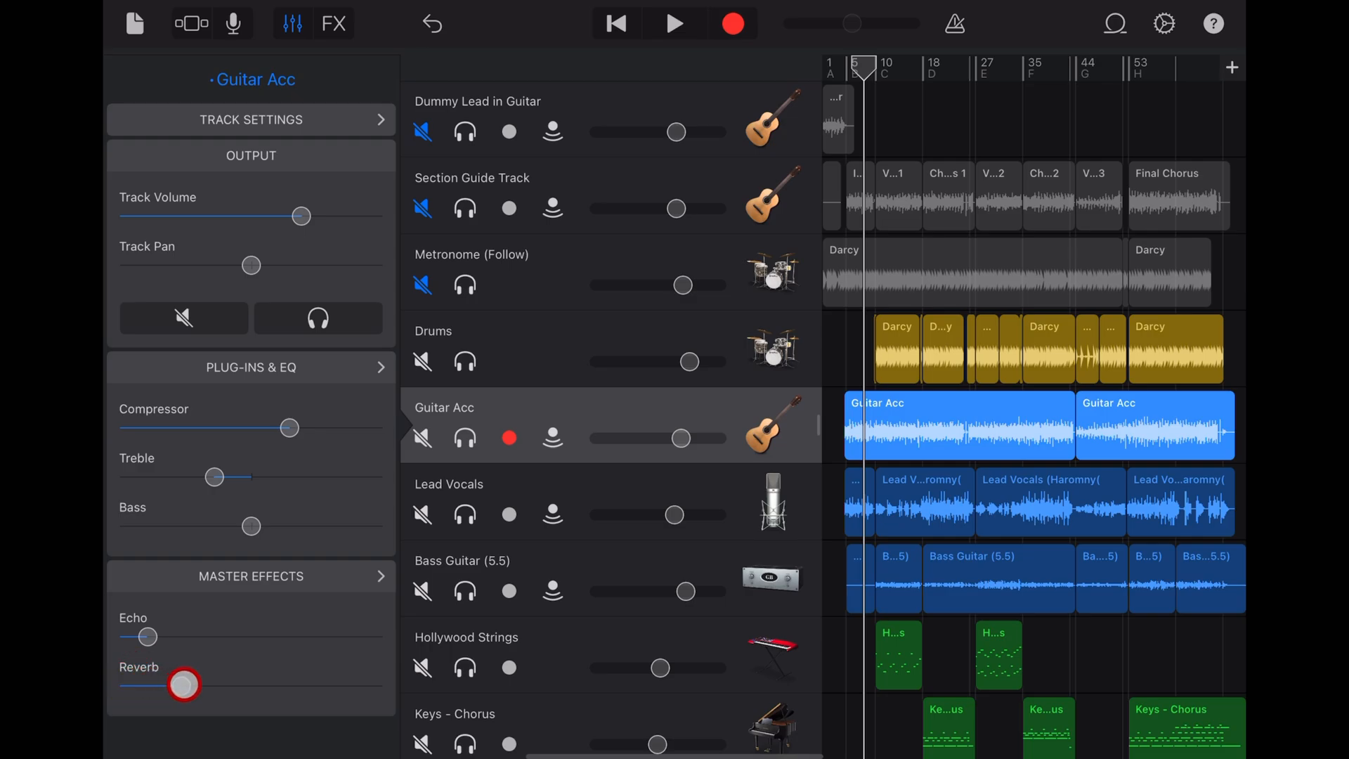
click(772, 502)
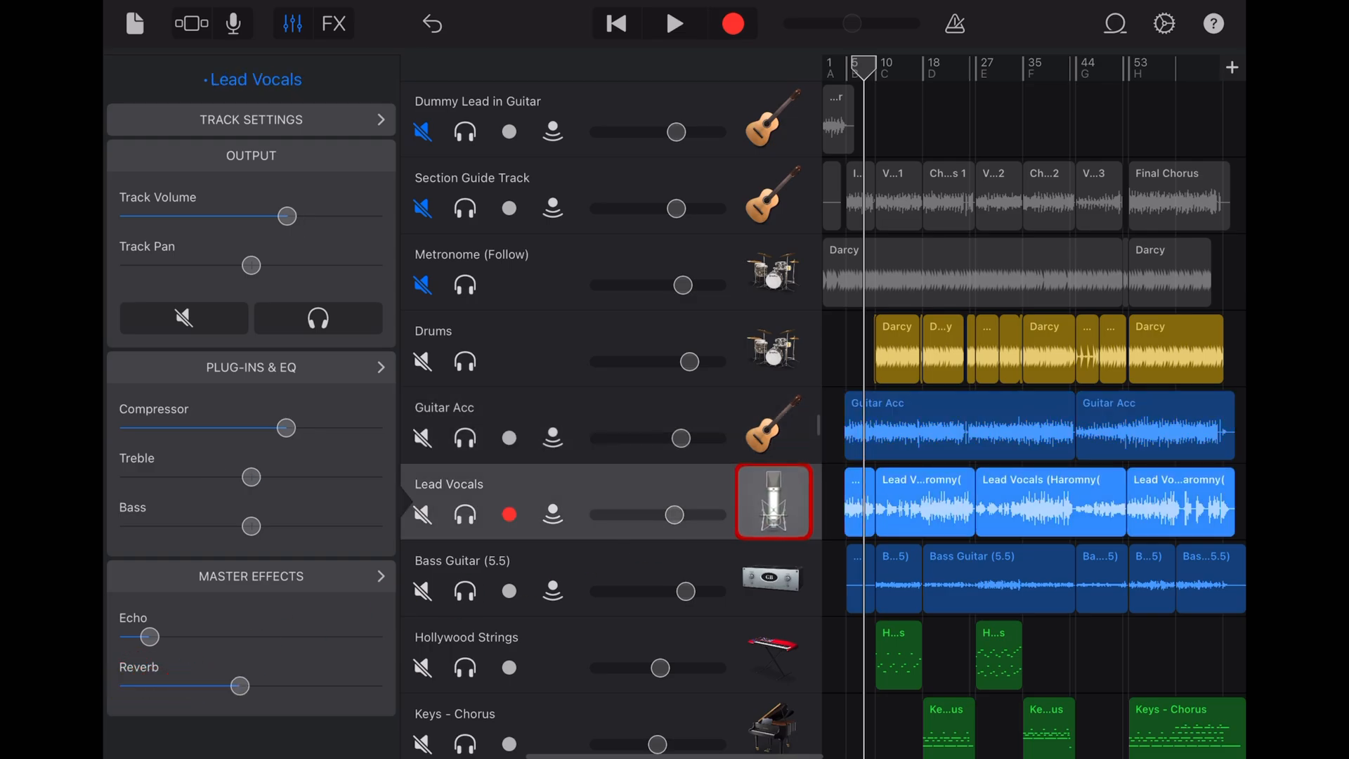